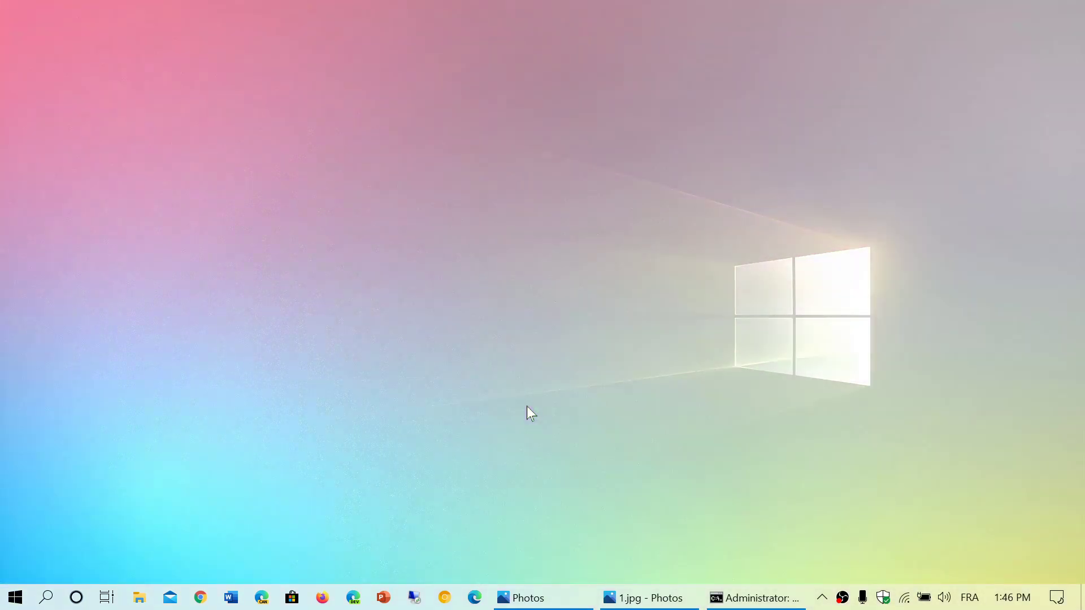
pyautogui.moveTo(192, 506)
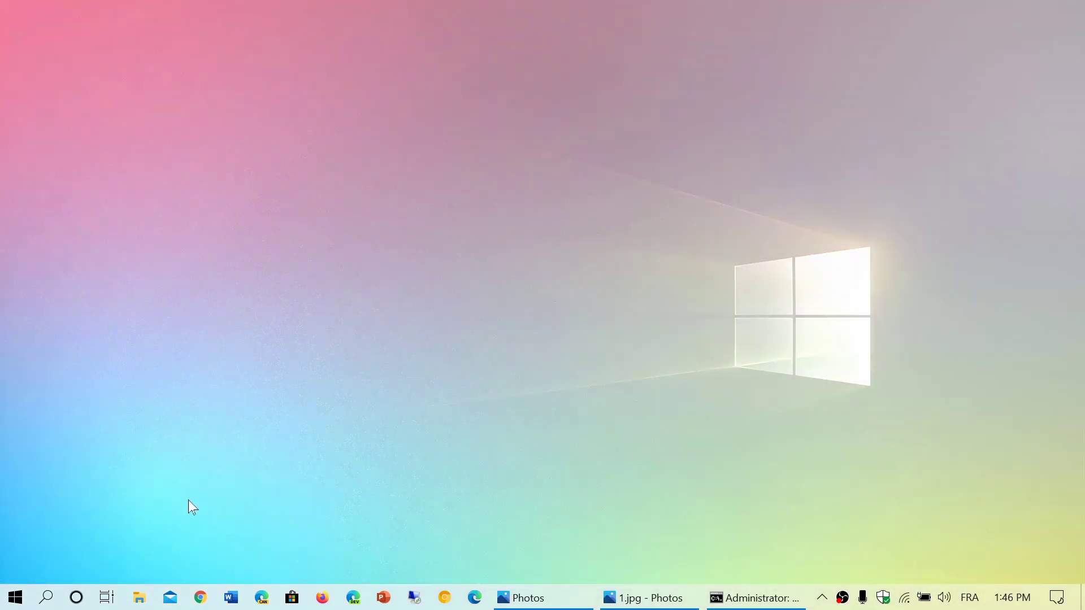
pyautogui.moveTo(139, 598)
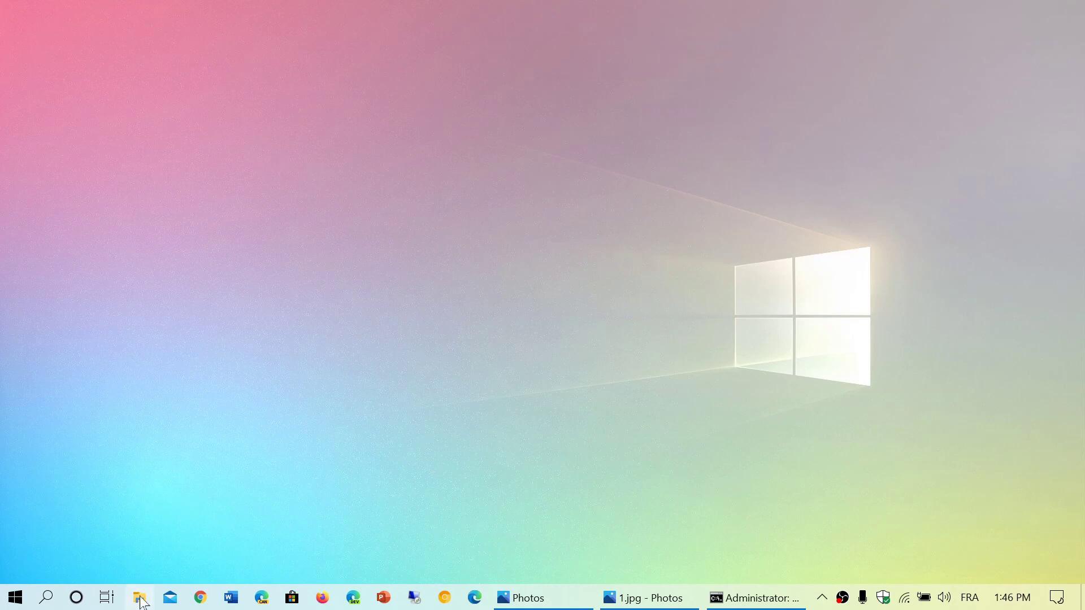
# Step: Open File Explorer and show This PC with the Acer (C:) and USB BACKUP (D:) drives
pyautogui.click(141, 597)
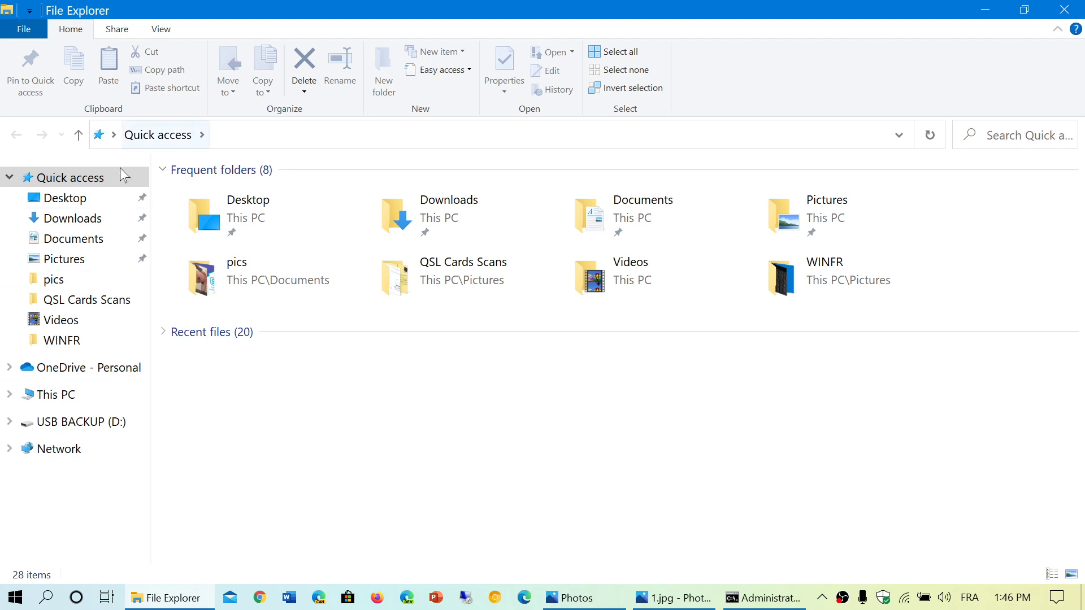
pyautogui.moveTo(265, 456)
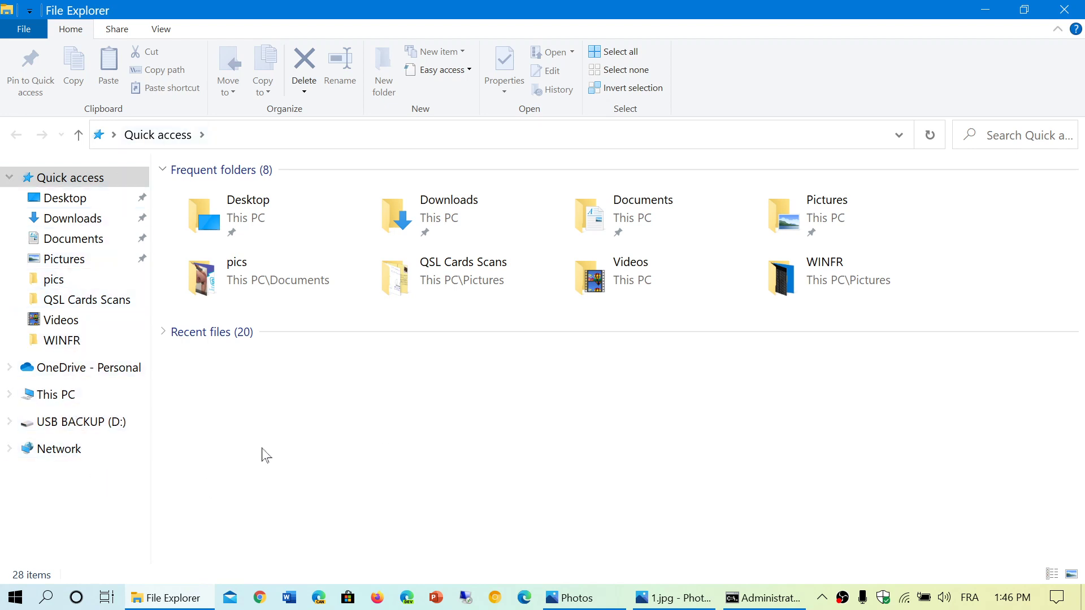
pyautogui.click(55, 393)
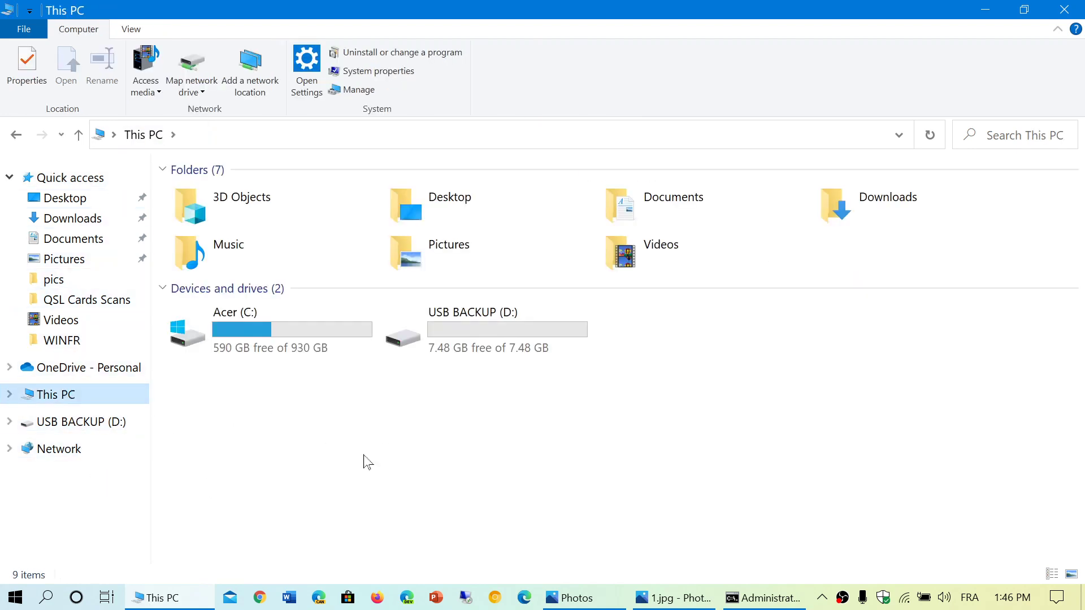
pyautogui.moveTo(563, 491)
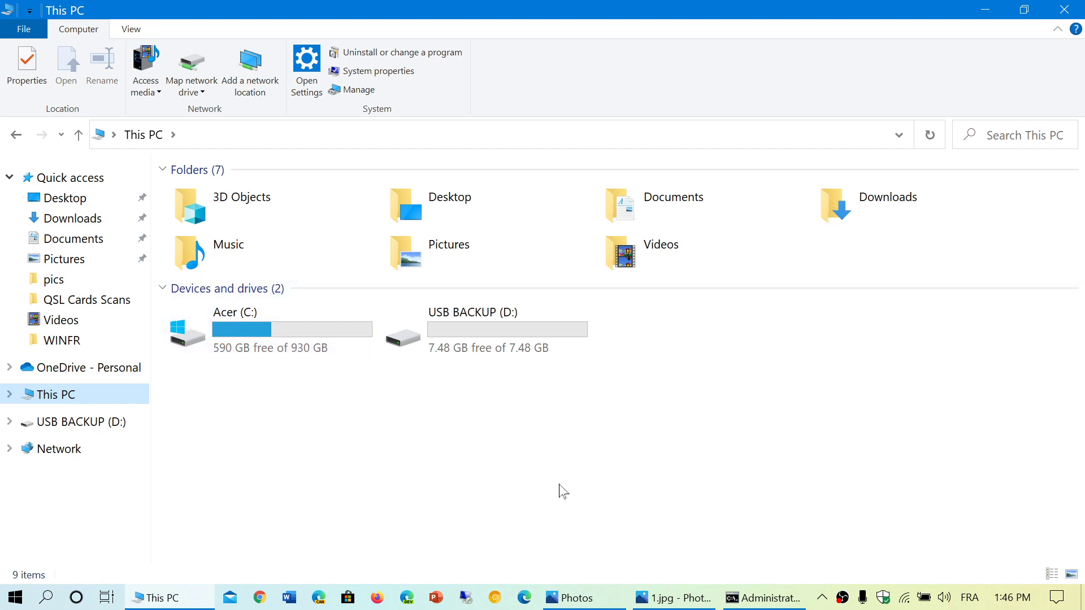
pyautogui.moveTo(551, 363)
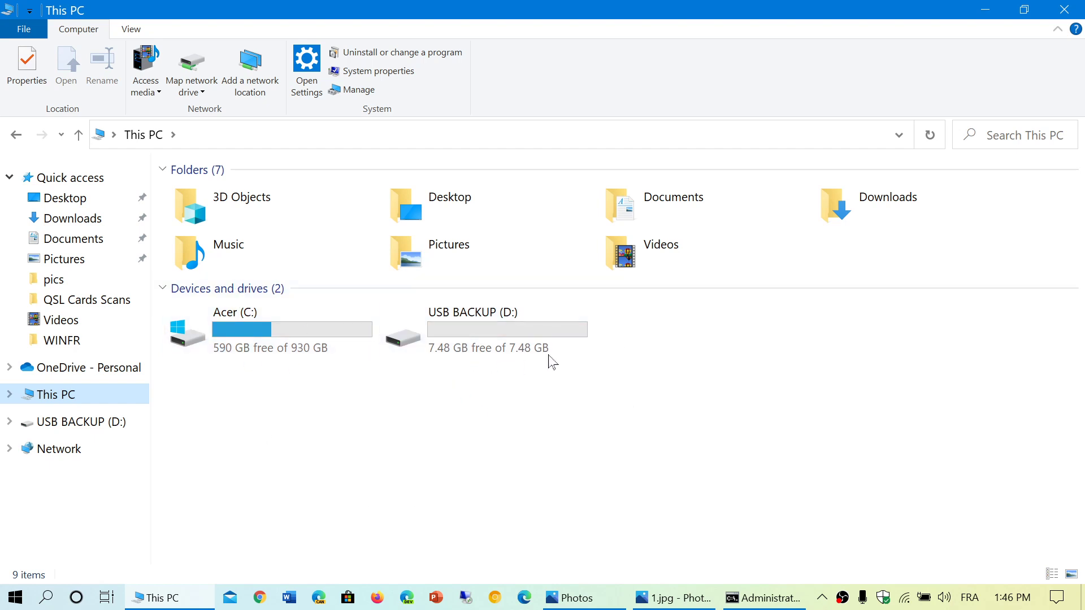
pyautogui.moveTo(422, 436)
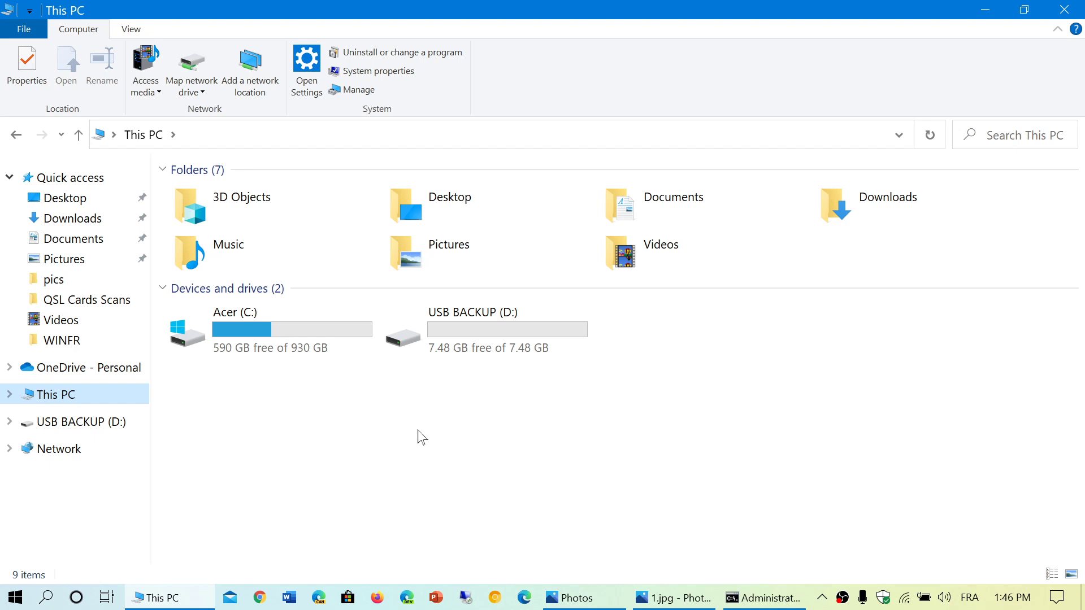
# Step: Open Acer (C:), then the test folder, and select among its six Recovery folders
pyautogui.click(282, 337)
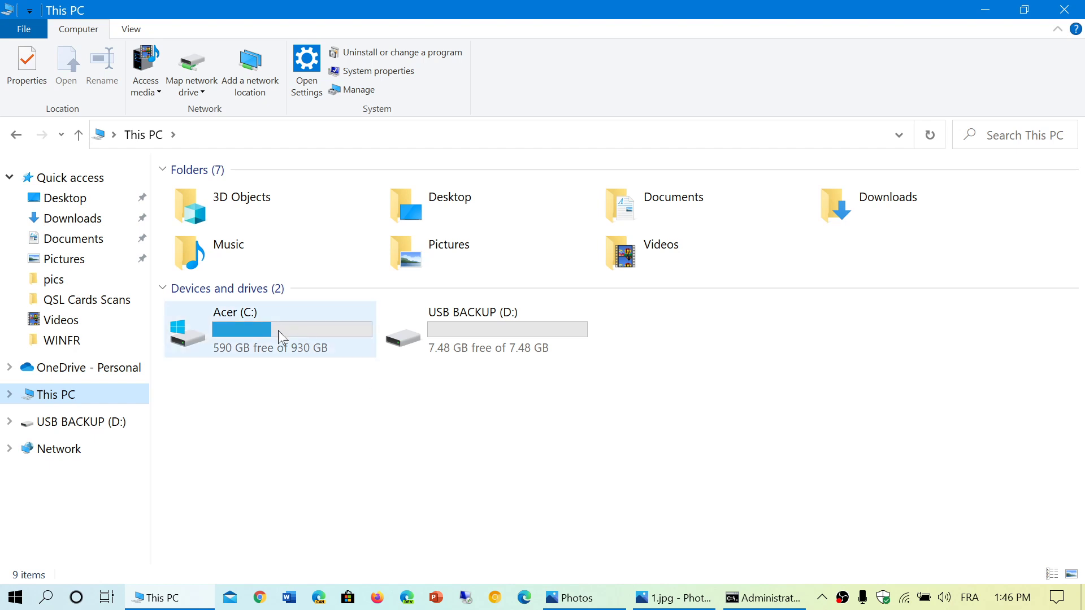
pyautogui.moveTo(263, 346)
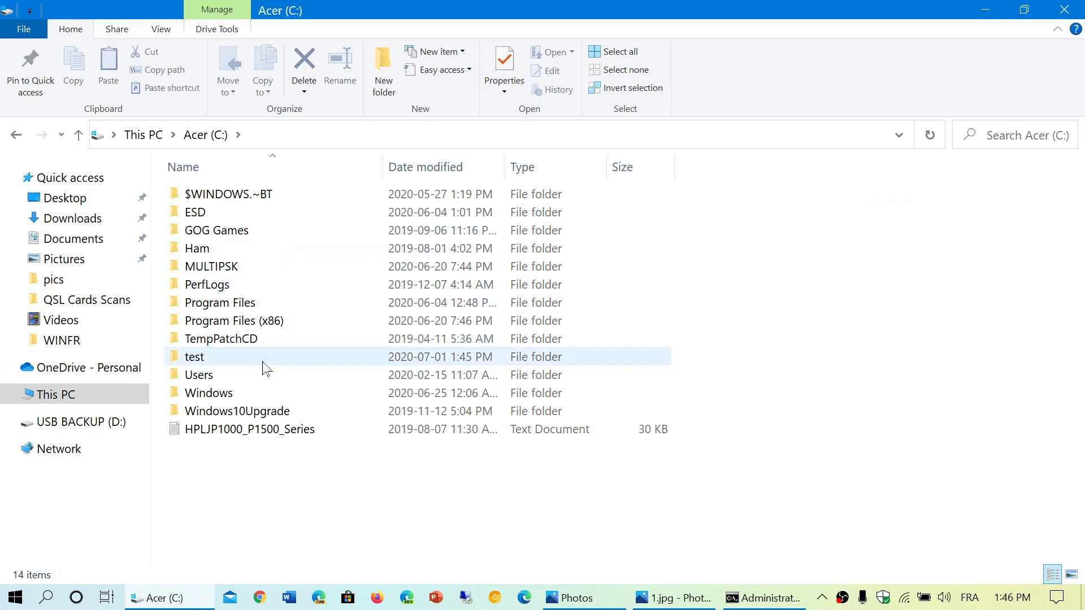
pyautogui.doubleClick(194, 356)
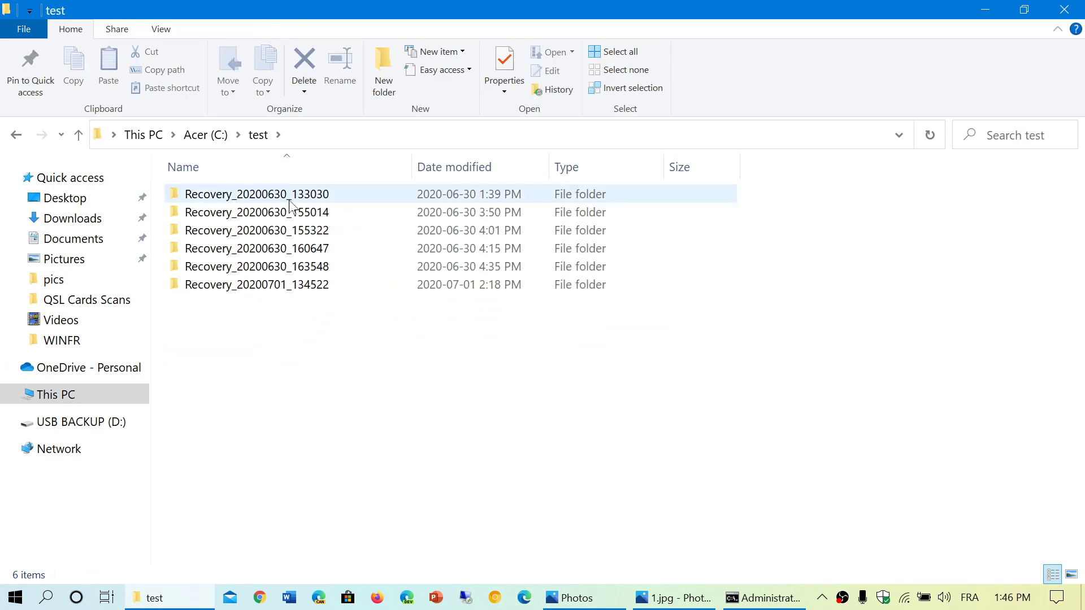
pyautogui.moveTo(290, 207)
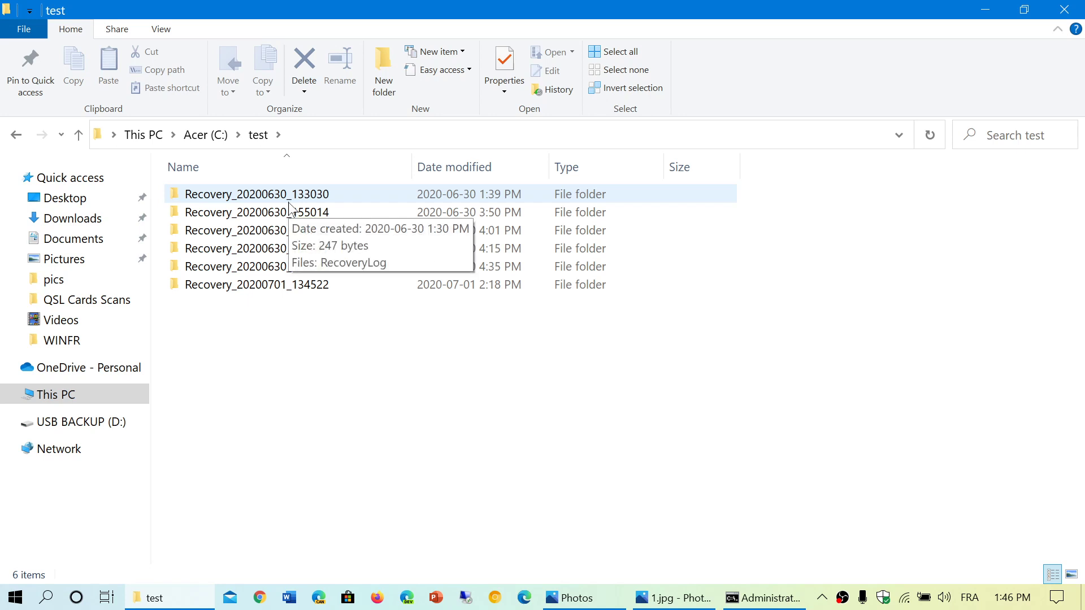
pyautogui.moveTo(300, 326)
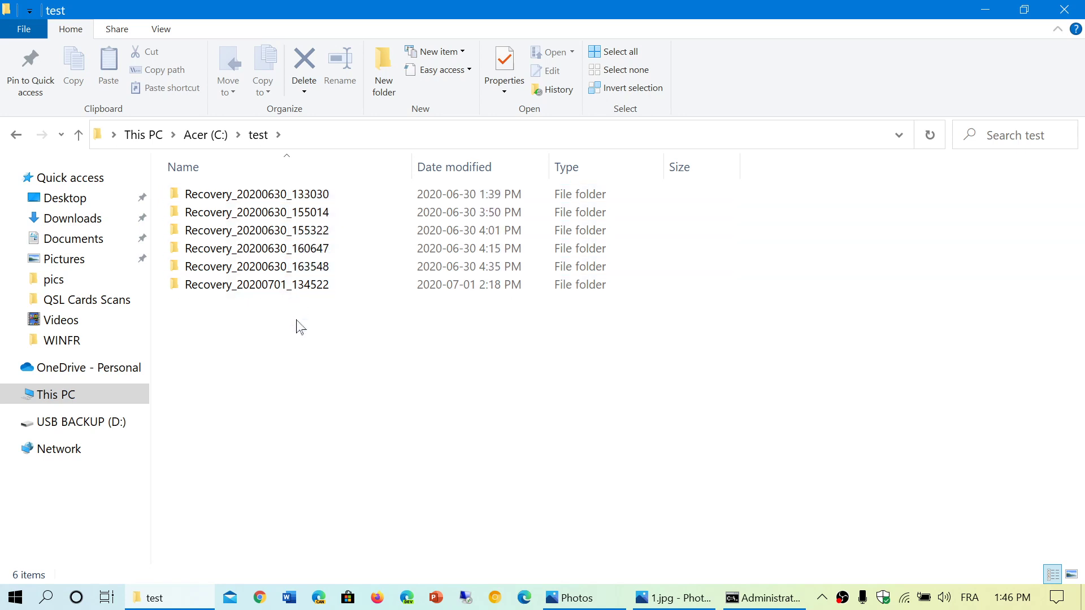
pyautogui.moveTo(182, 302)
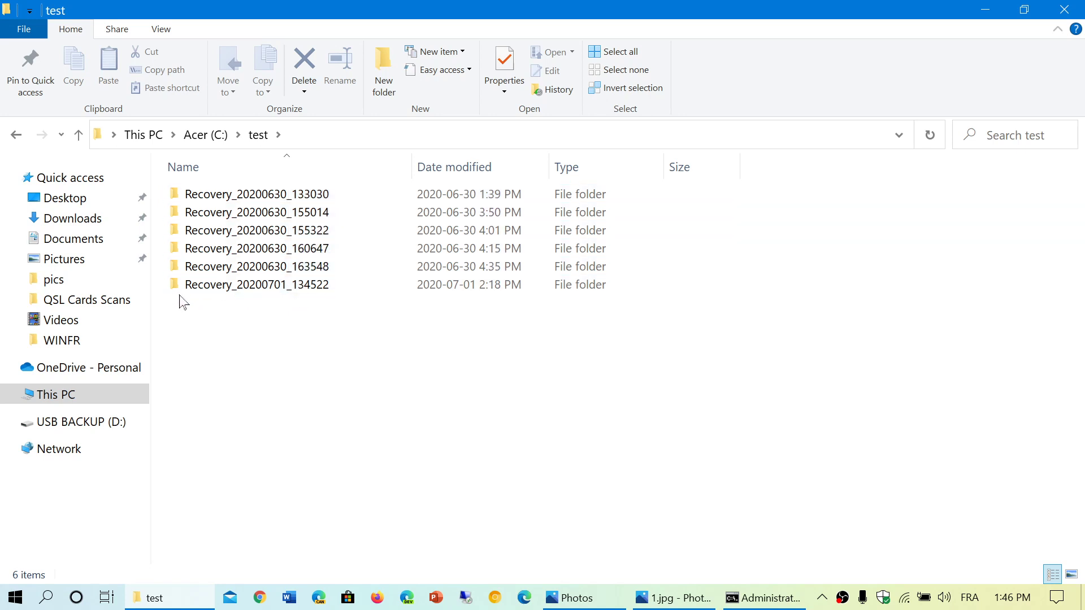
pyautogui.moveTo(309, 306)
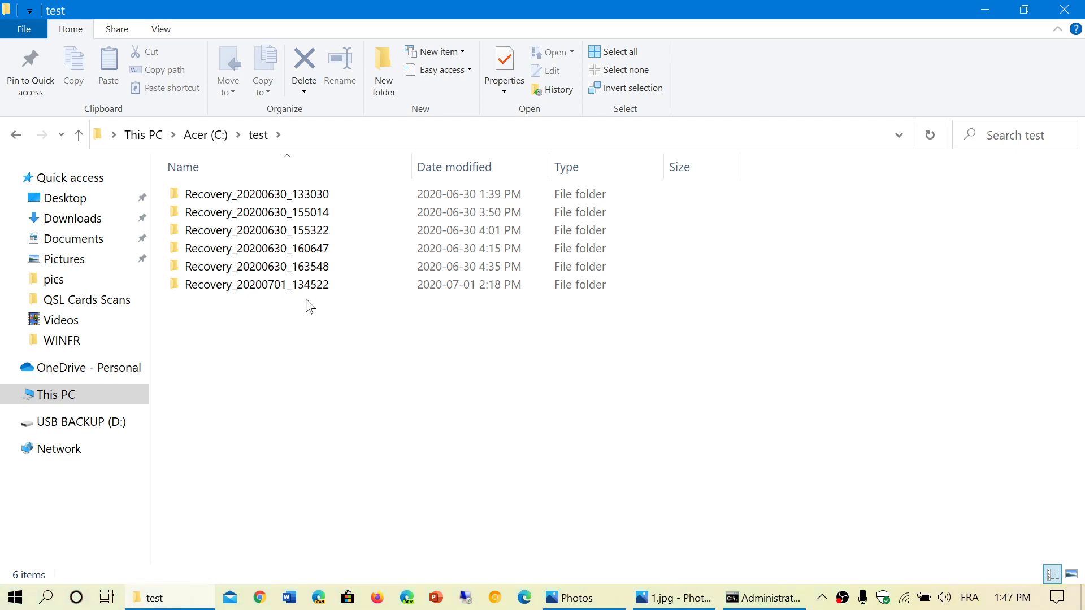
pyautogui.click(256, 284)
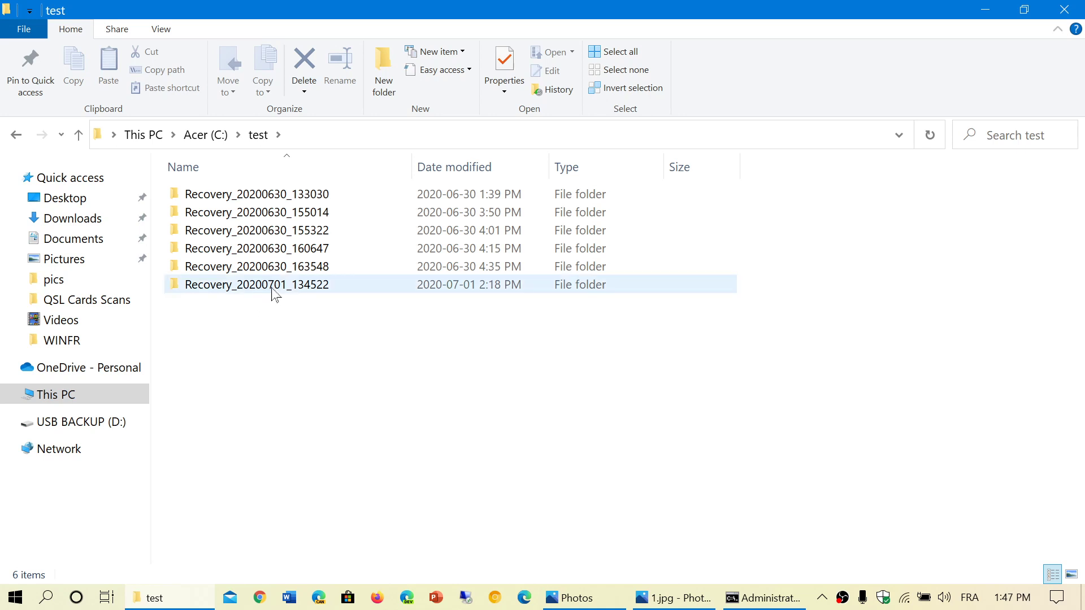
pyautogui.click(256, 305)
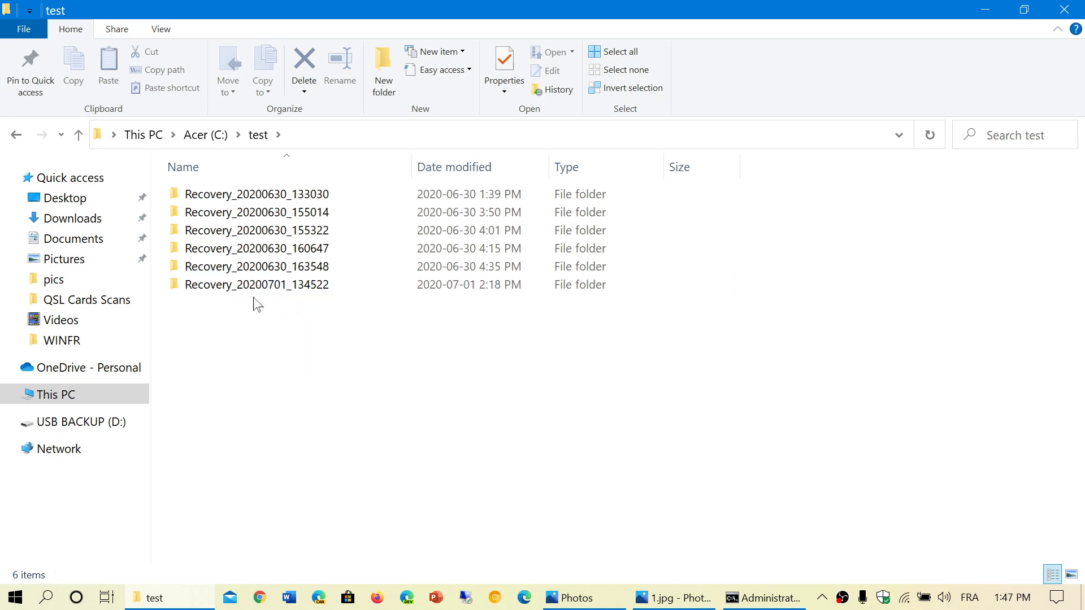
pyautogui.moveTo(270, 293)
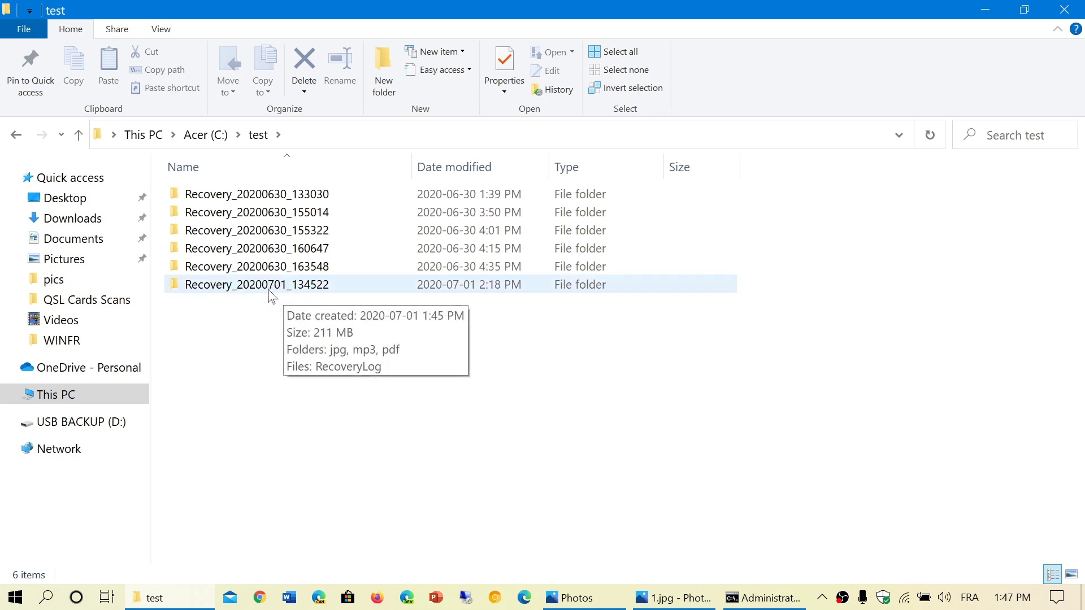
pyautogui.moveTo(303, 299)
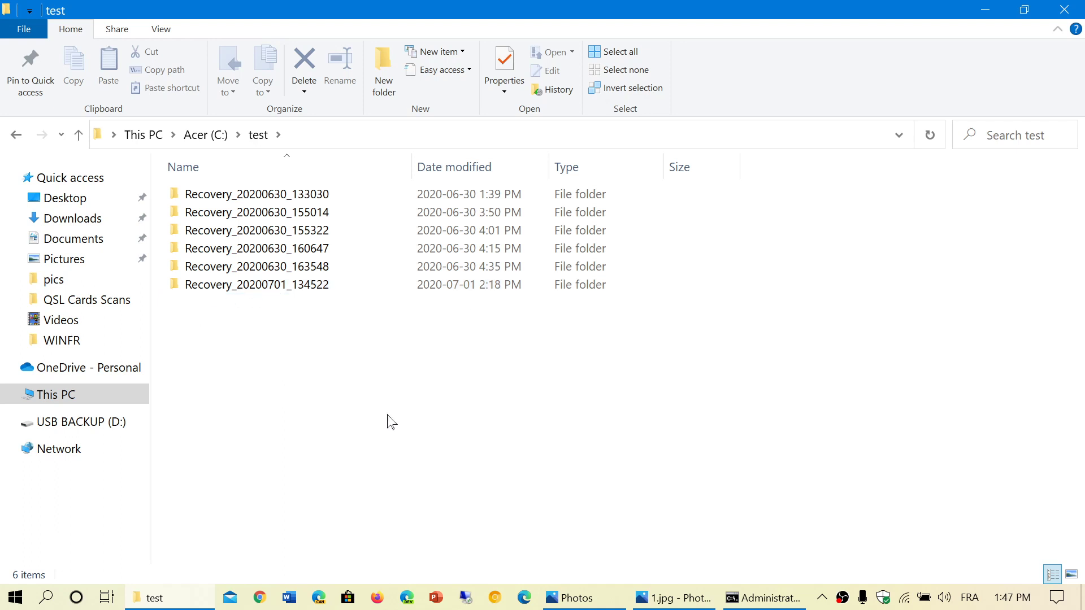
pyautogui.click(286, 266)
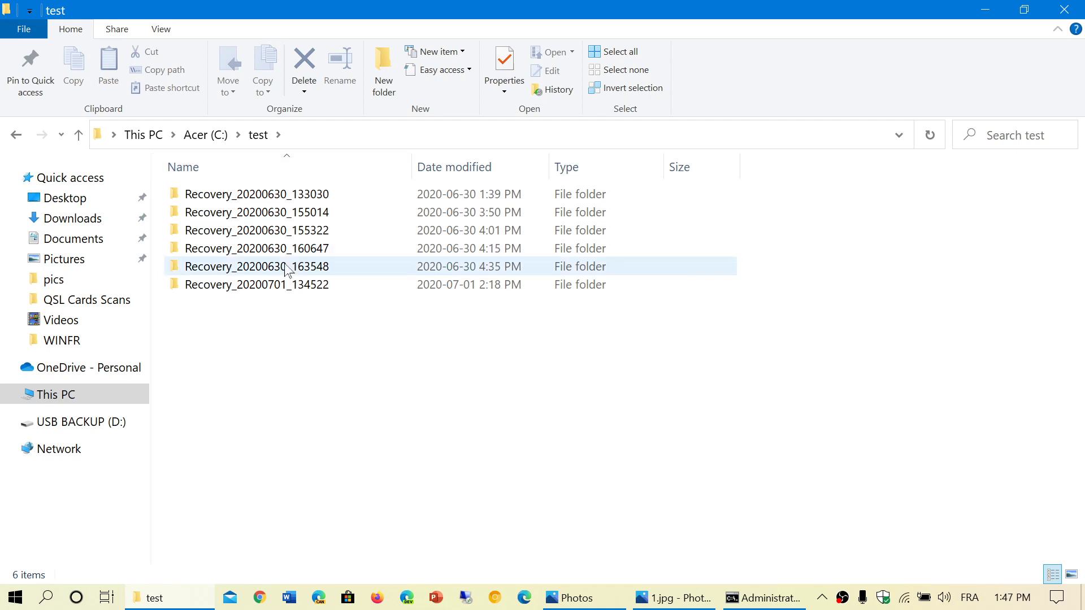
# Step: Open Recovery_20200701_134522 and view its recovered pdf folder, then go back
pyautogui.doubleClick(256, 284)
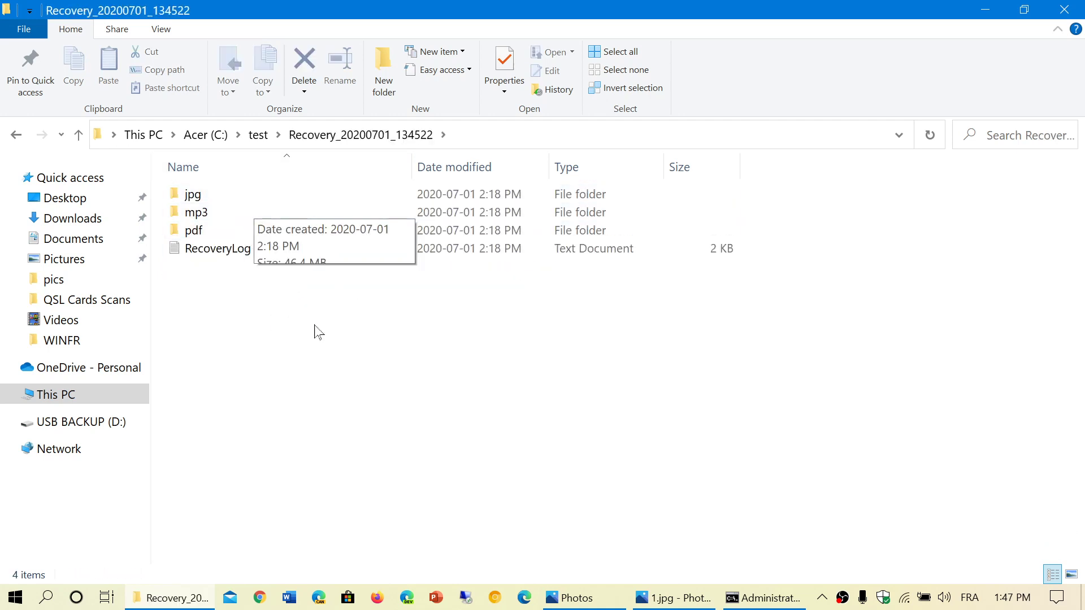
pyautogui.moveTo(320, 359)
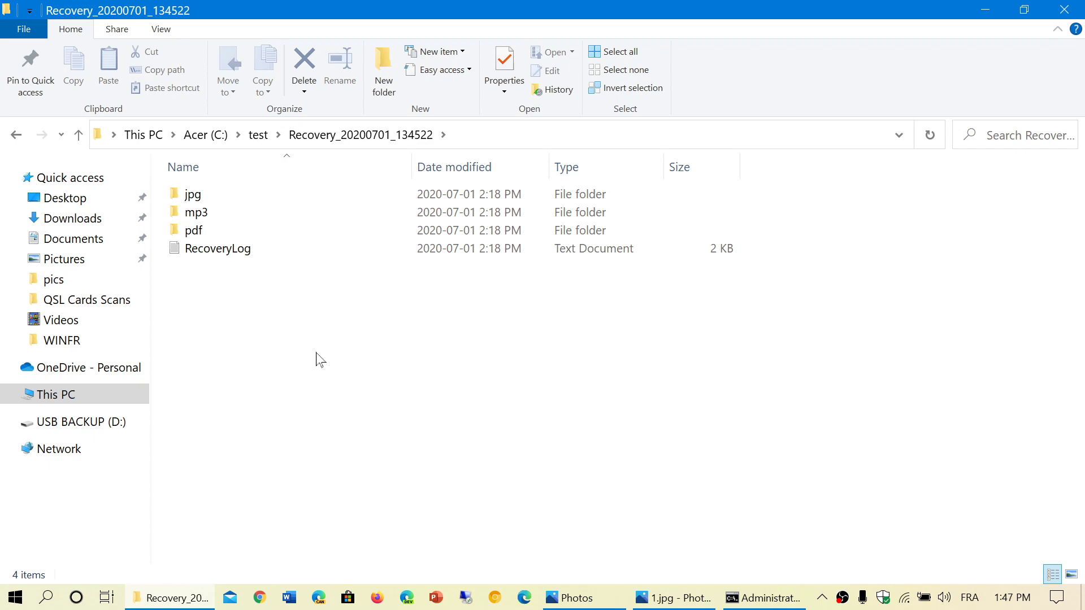
pyautogui.doubleClick(193, 230)
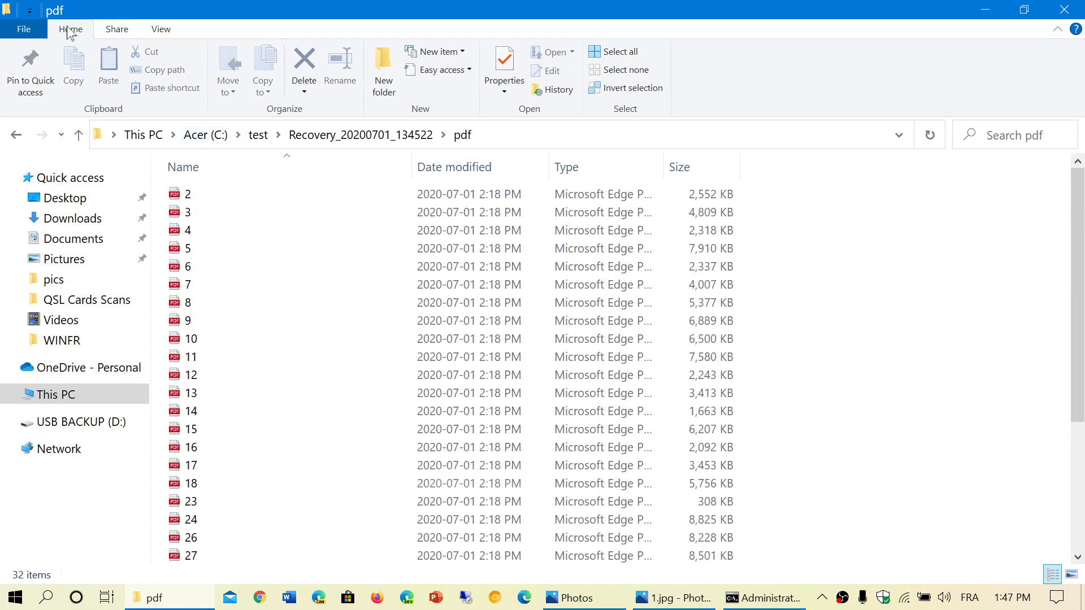
pyautogui.click(80, 135)
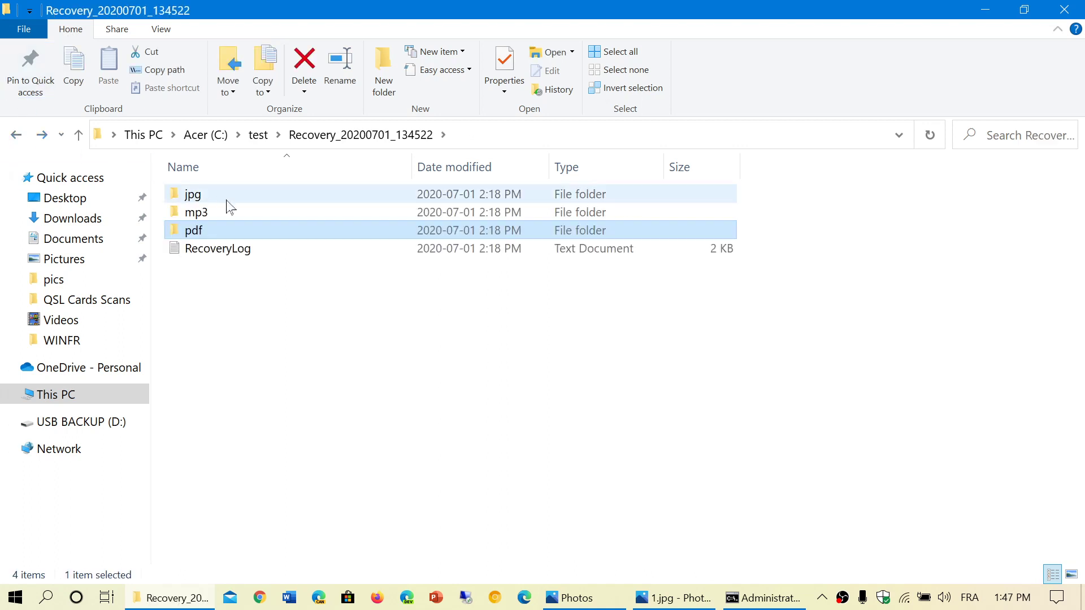
# Step: Browse the recovered mp3, jpg and pdf folders, returning to the recovery folder
pyautogui.doubleClick(197, 212)
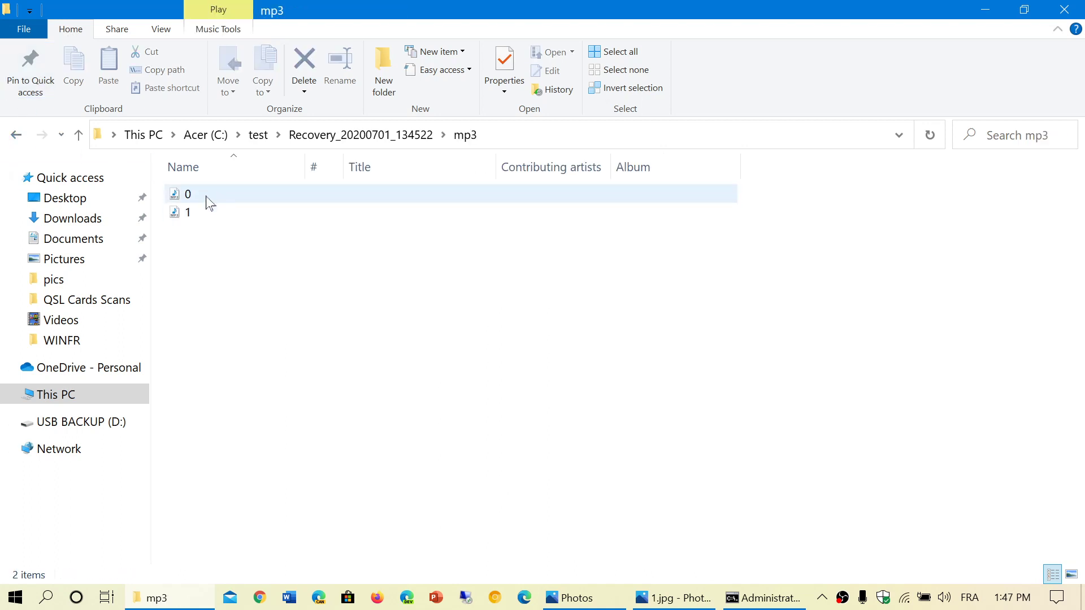
pyautogui.moveTo(201, 209)
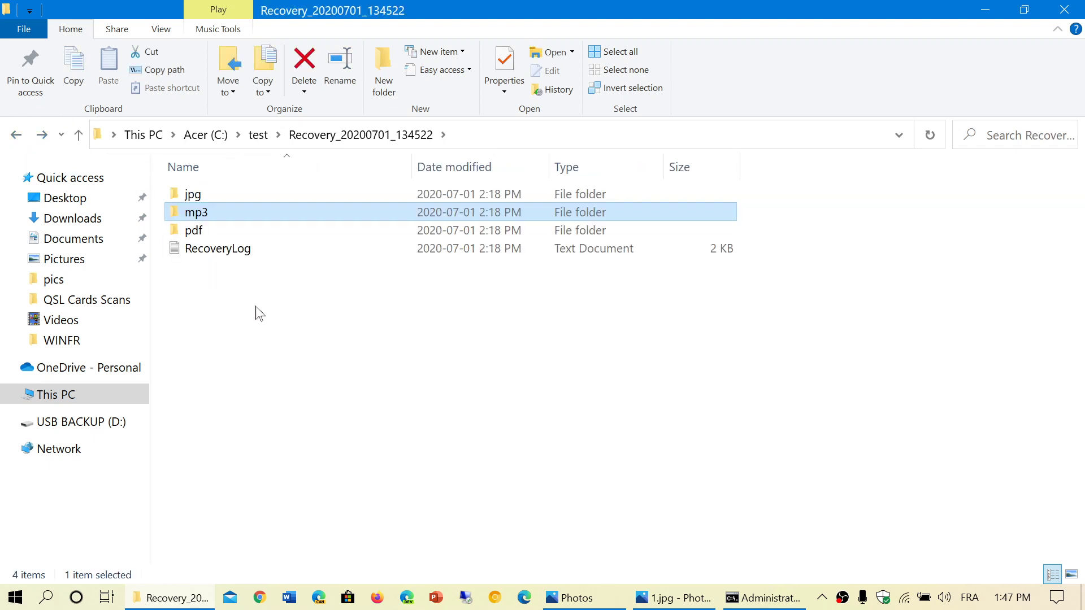
pyautogui.moveTo(188, 220)
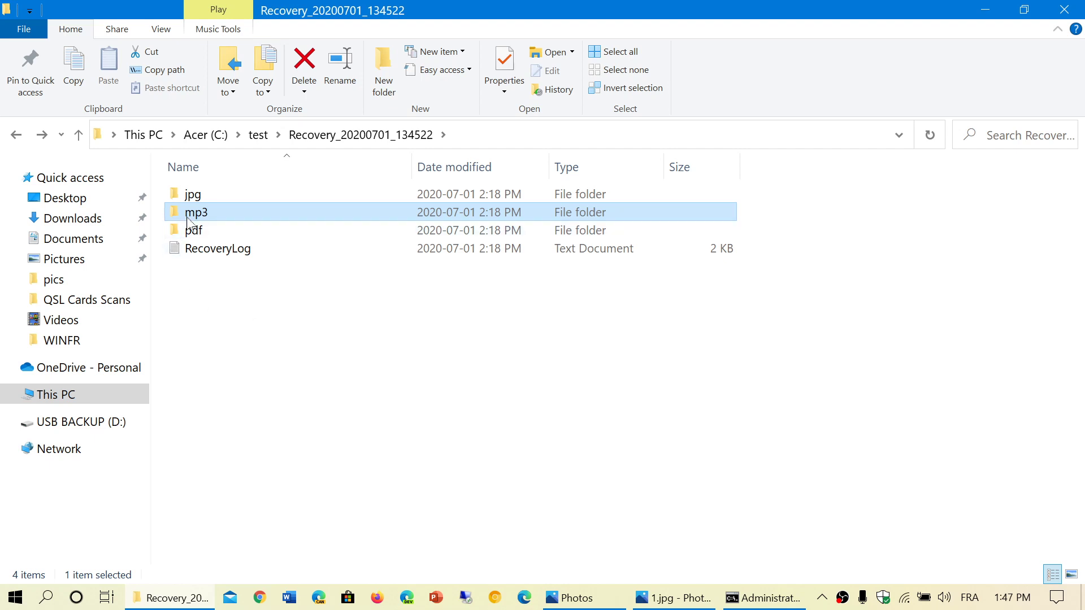
pyautogui.doubleClick(192, 194)
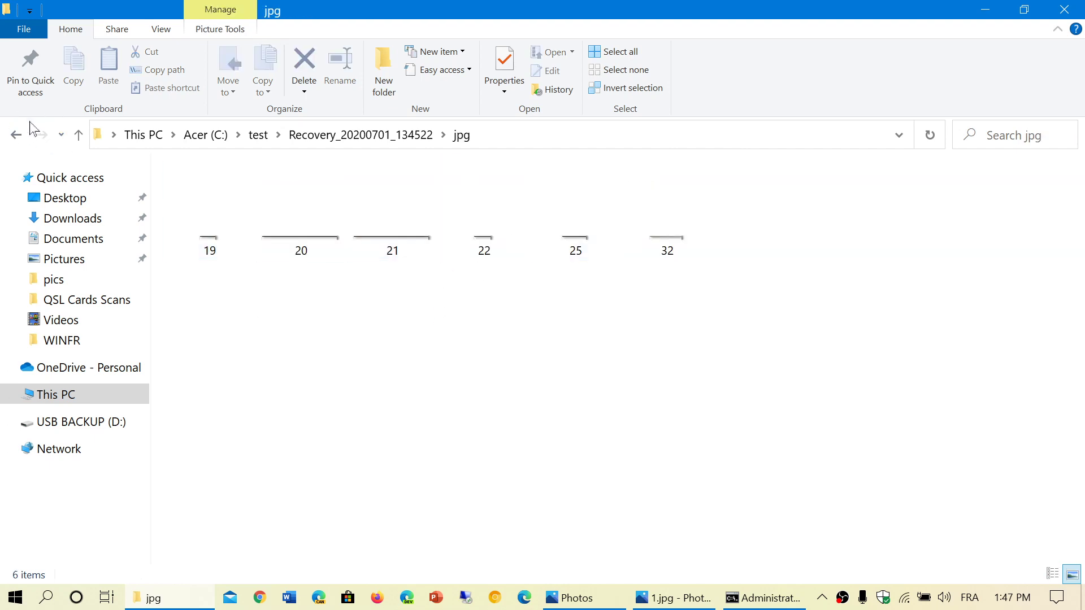
pyautogui.click(17, 135)
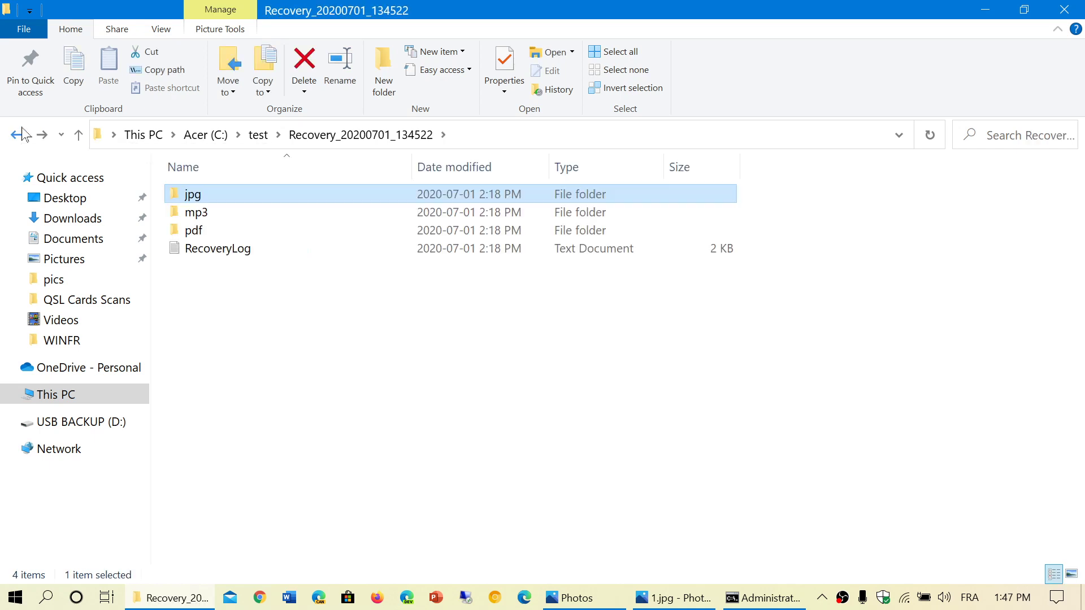
pyautogui.moveTo(285, 315)
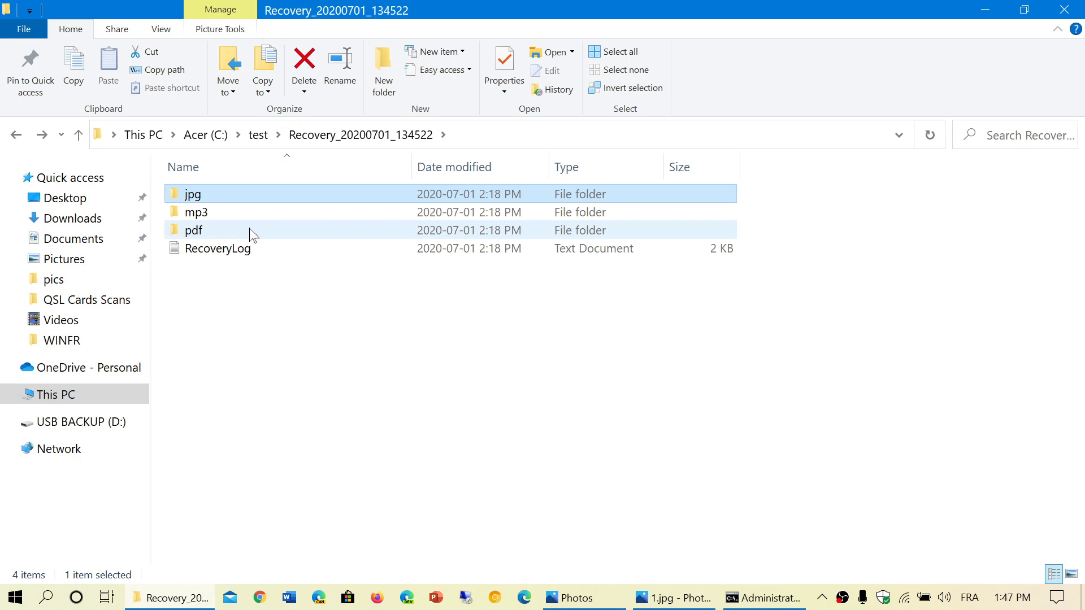
pyautogui.doubleClick(194, 230)
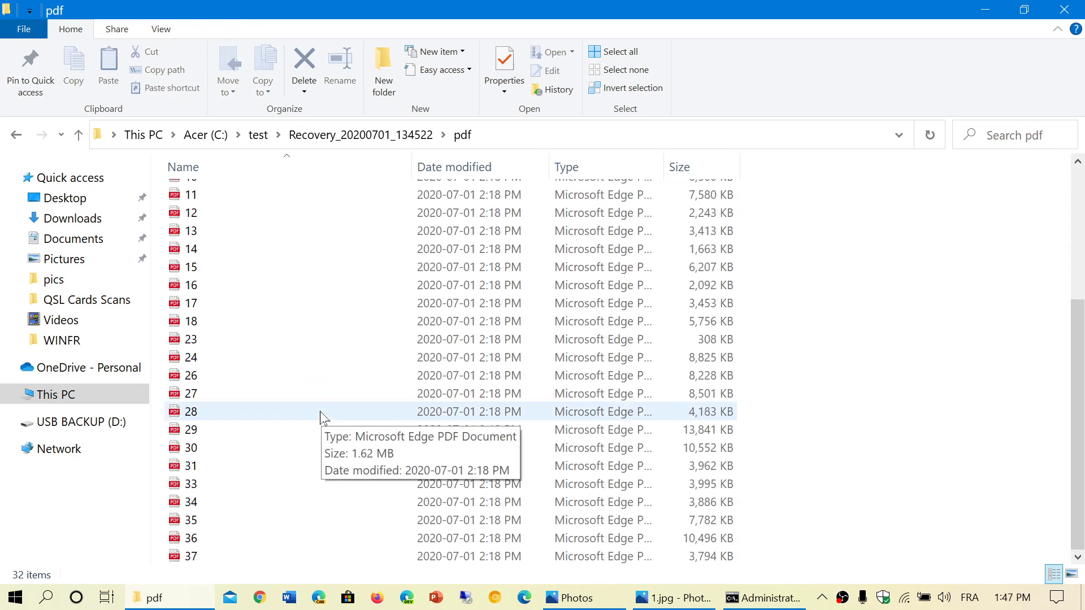
pyautogui.scroll(3)
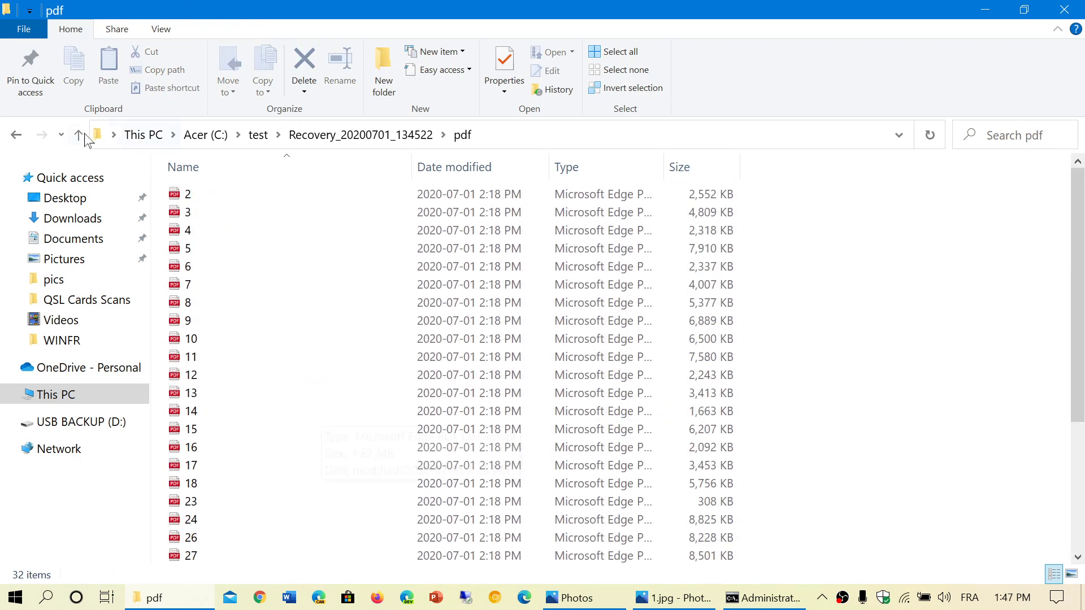
pyautogui.click(79, 135)
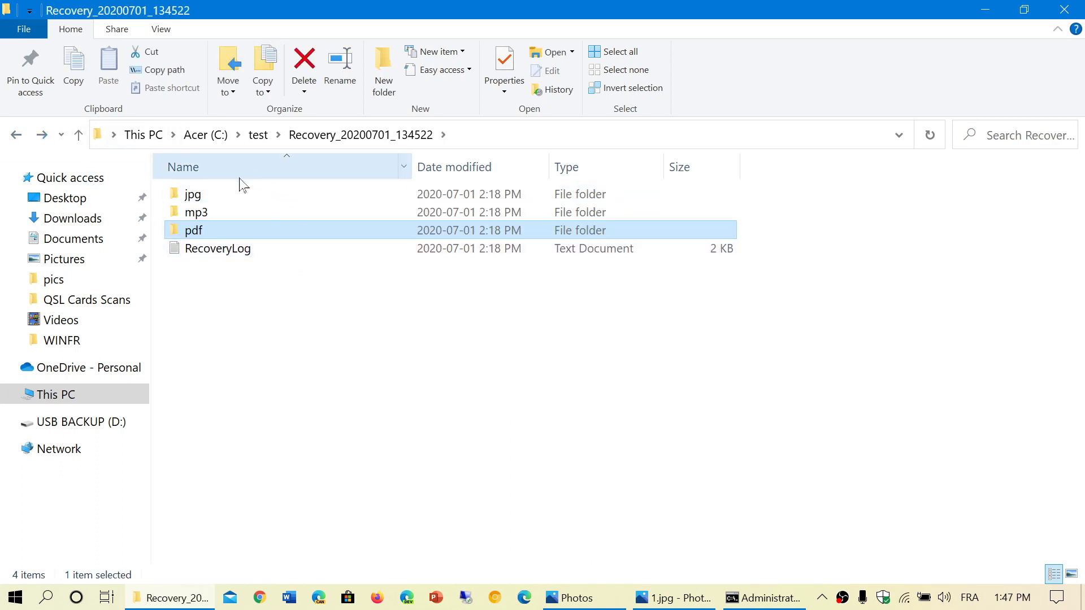
pyautogui.moveTo(332, 445)
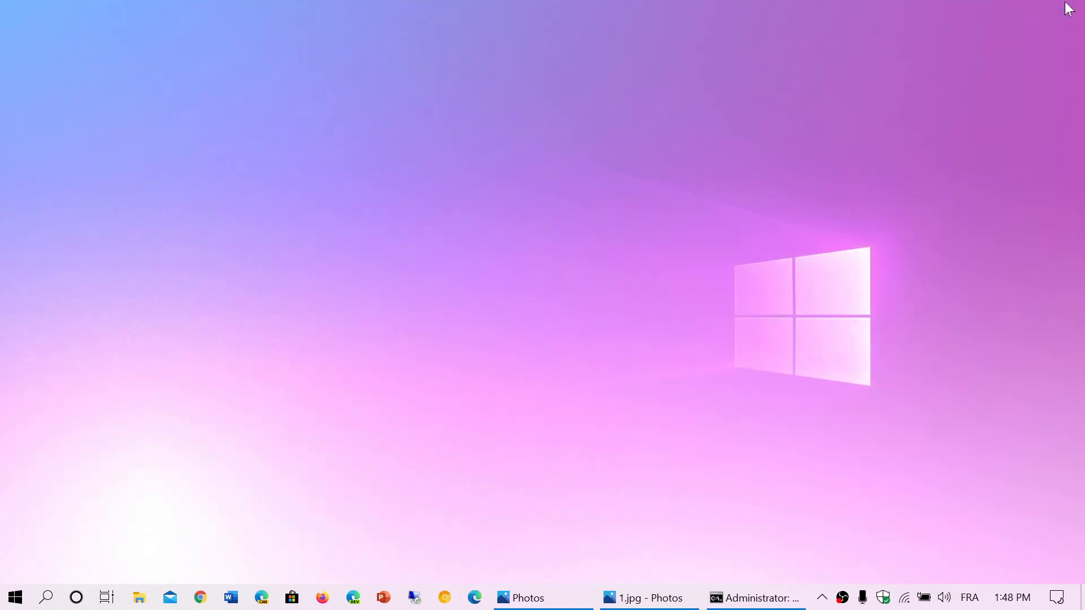
pyautogui.moveTo(739, 253)
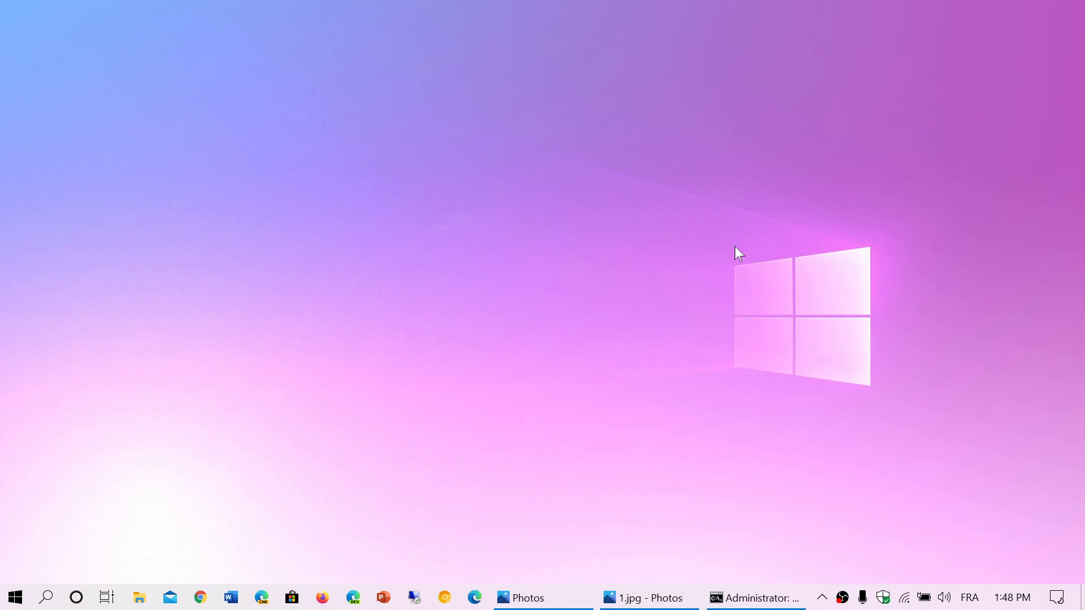
pyautogui.moveTo(59, 581)
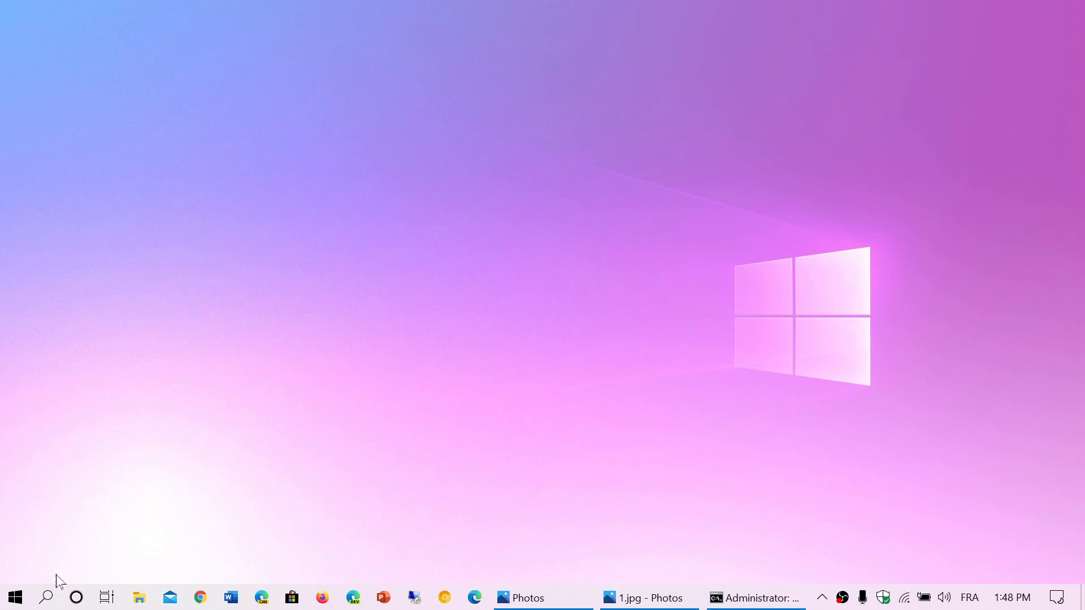
# Step: Close File Explorer and type 'reco' at the empty desktop
pyautogui.write('reco')
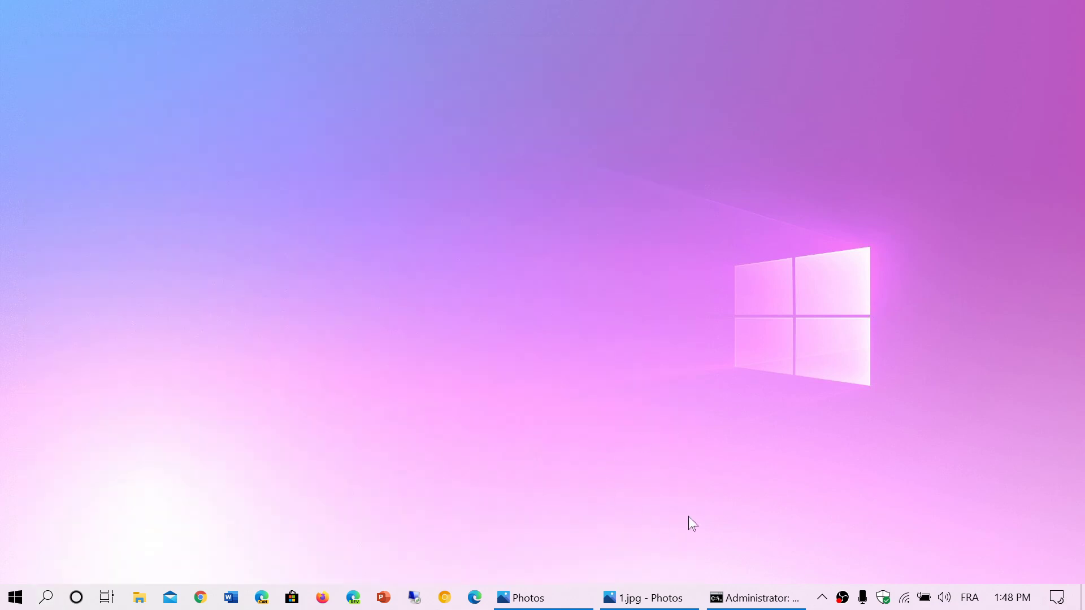
# Step: Bring the Administrator Command Prompt with the winfr usage help to the front
pyautogui.click(755, 597)
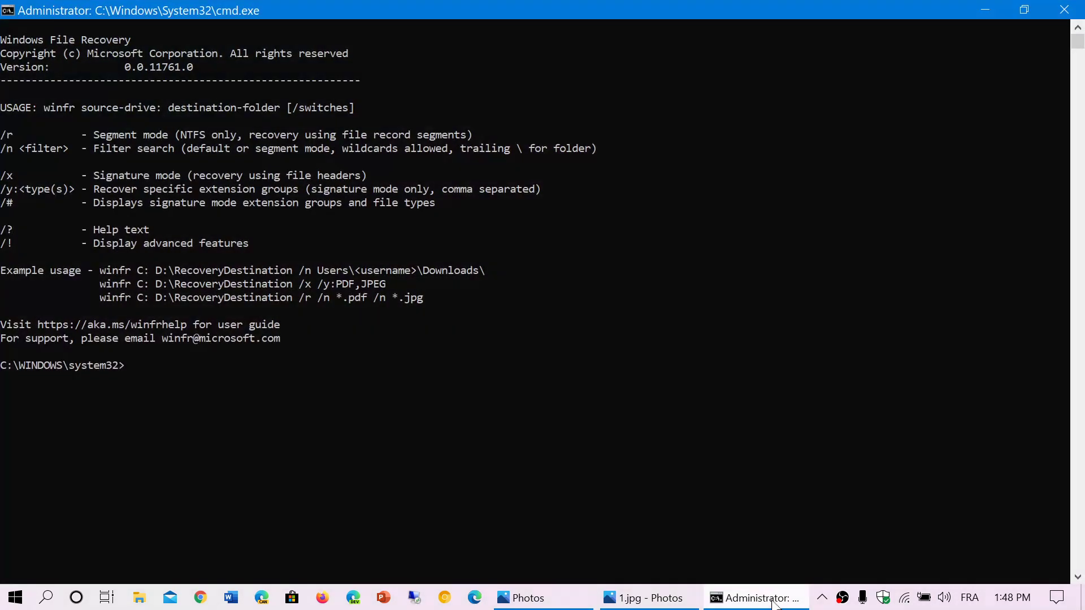
pyautogui.moveTo(740, 300)
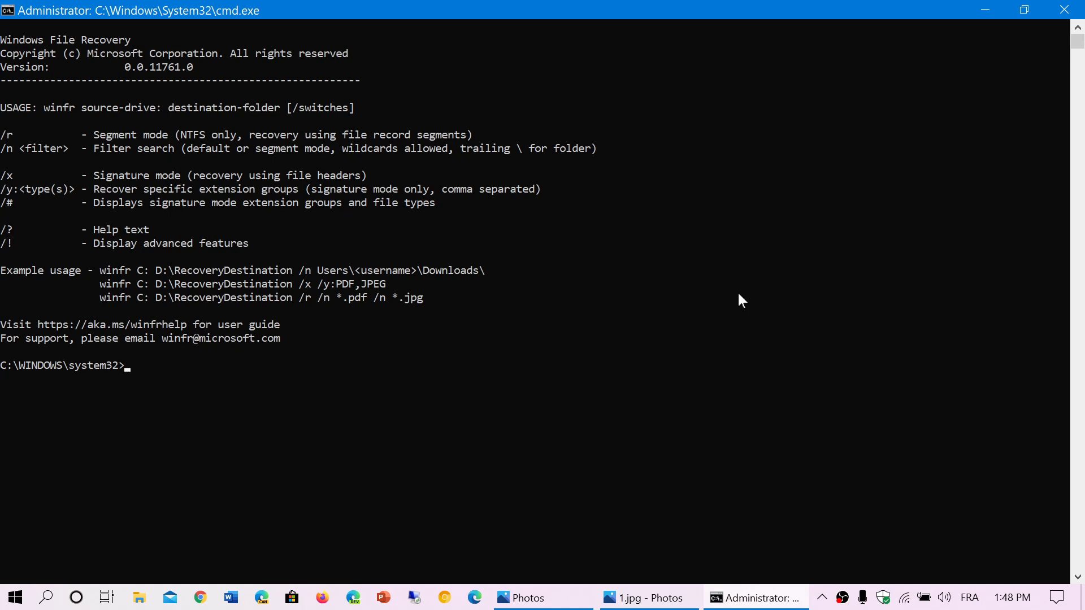
pyautogui.moveTo(661, 496)
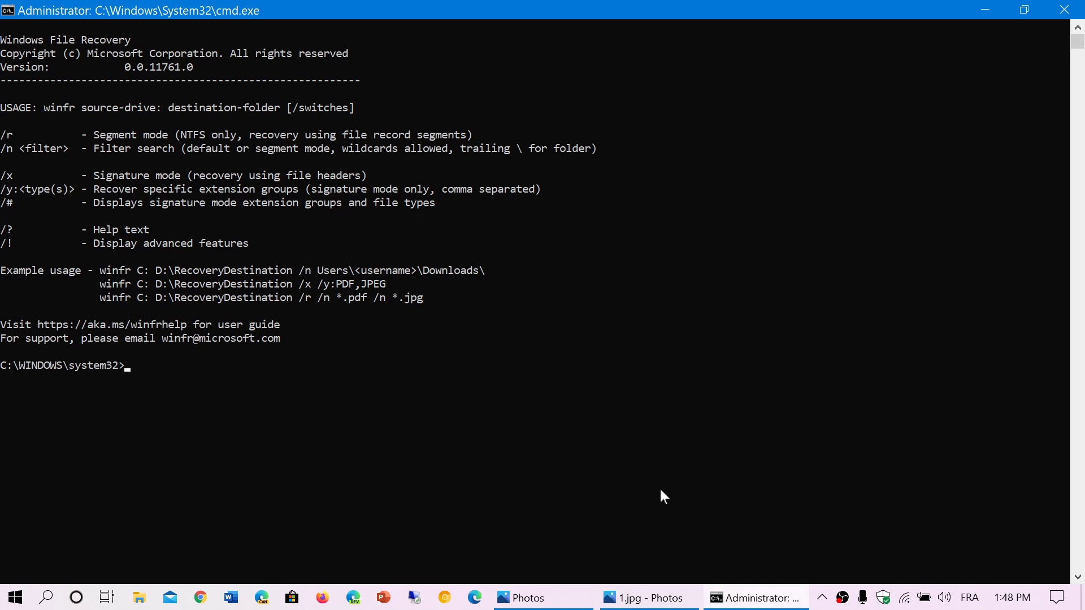
# Step: Enter the recovery command 'winfr d: c: /x /r' at the administrator prompt
pyautogui.write('winfr')
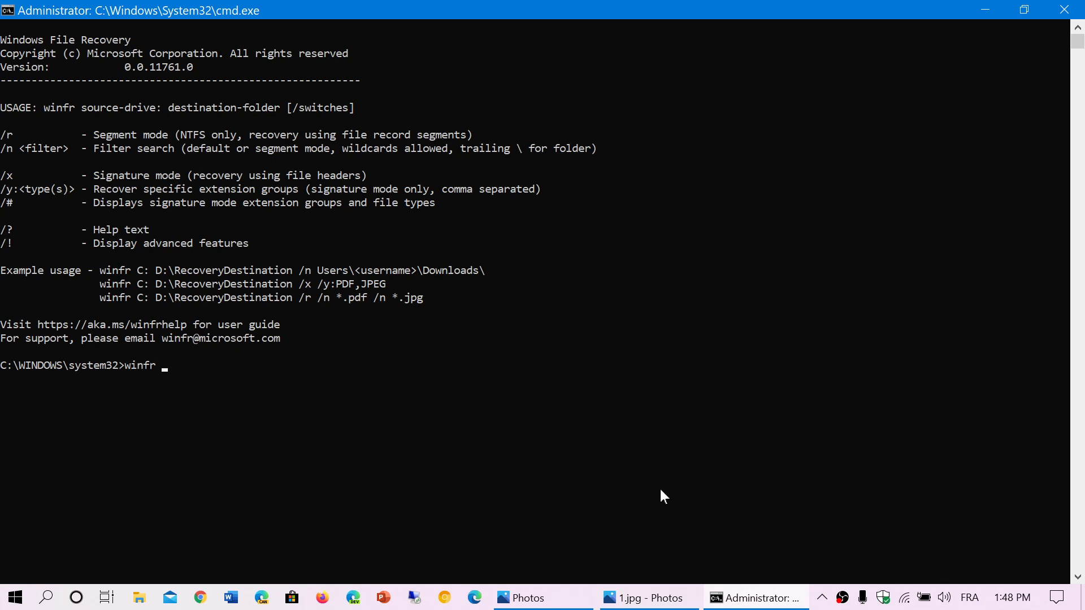
pyautogui.write('d:')
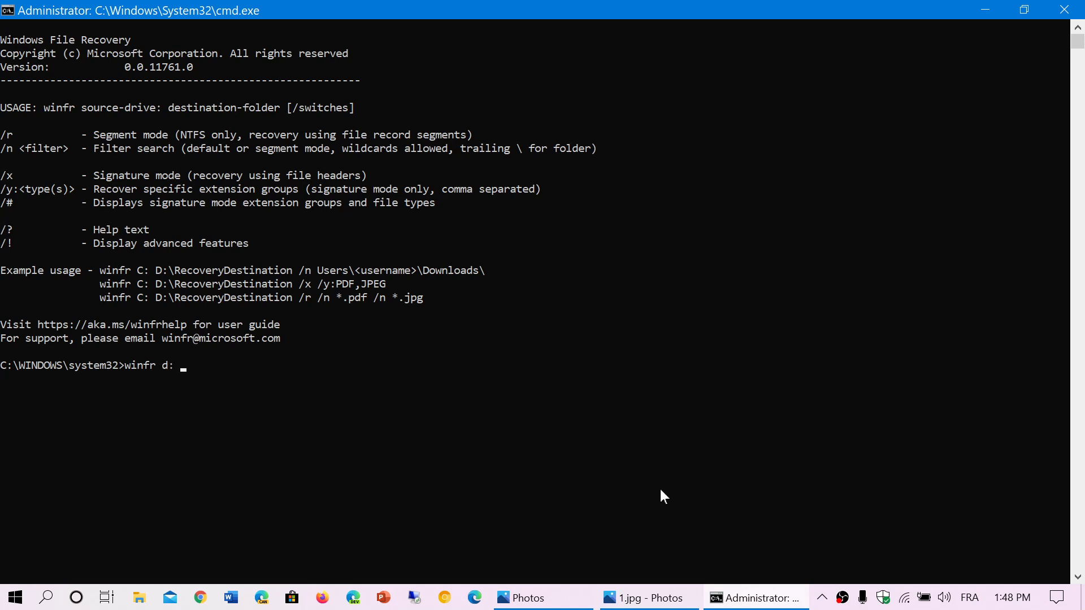
pyautogui.write('c:')
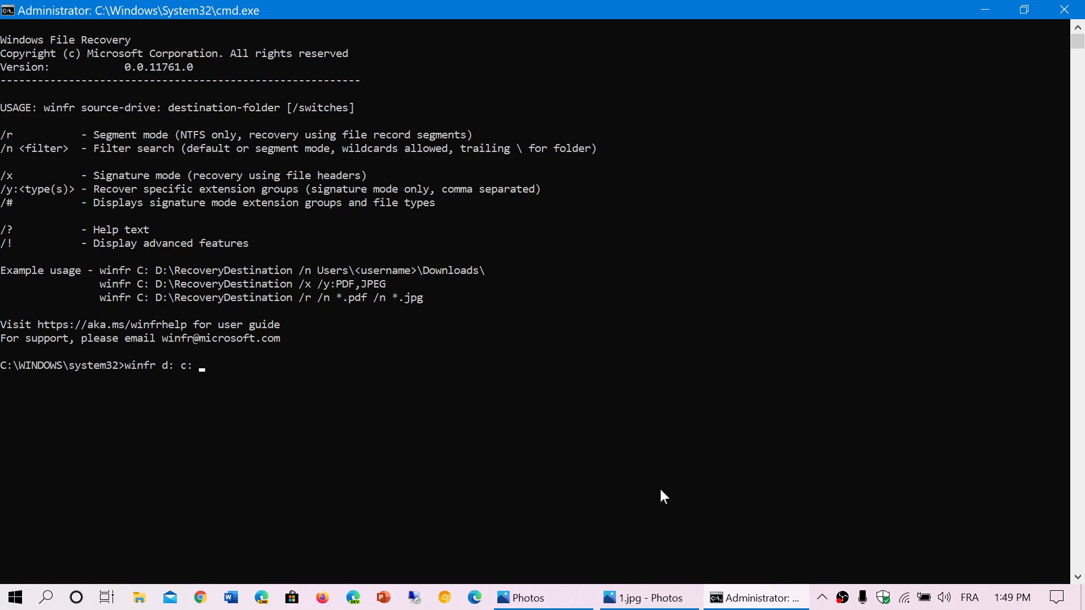
pyautogui.write('/')
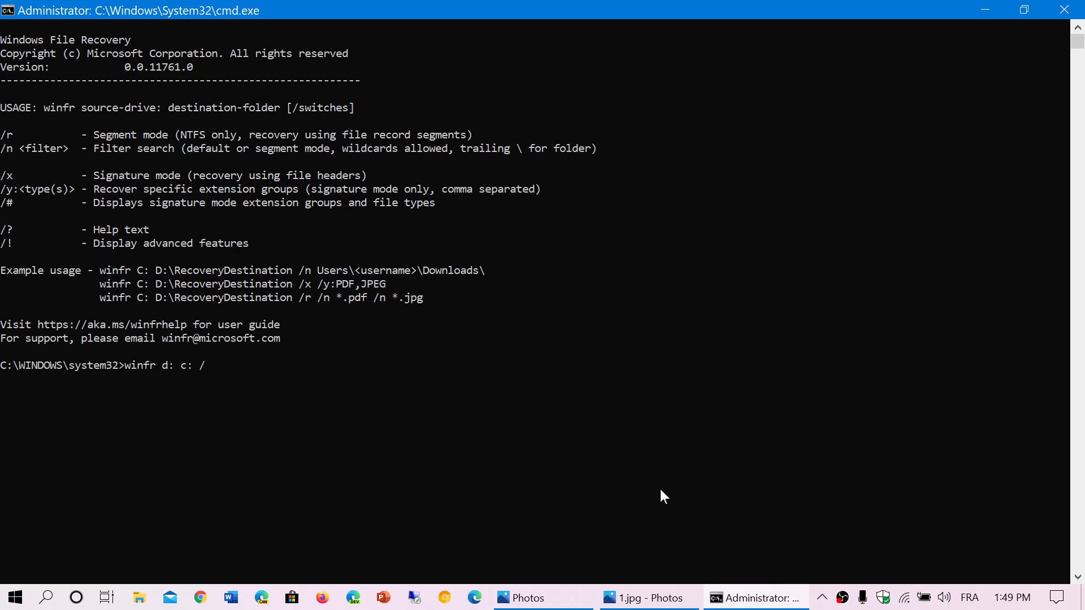
pyautogui.write('x')
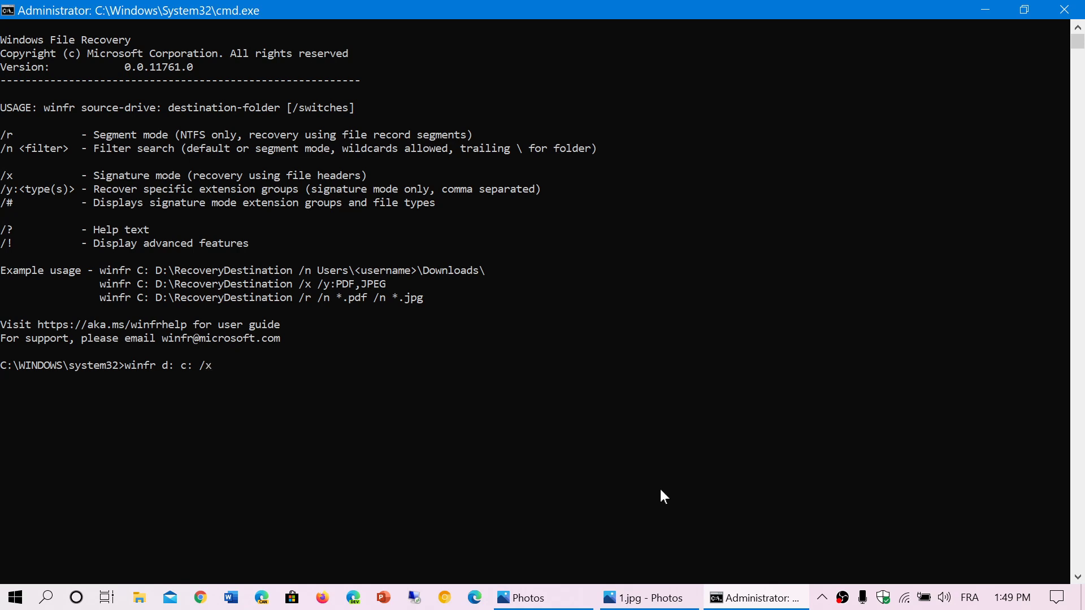
pyautogui.write('/')
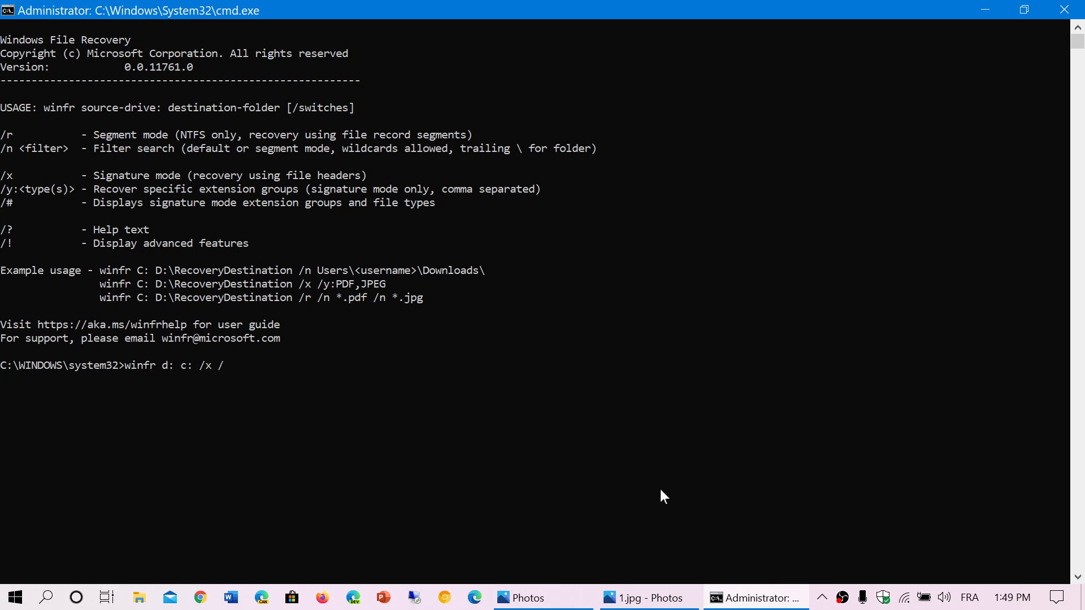
pyautogui.write('r')
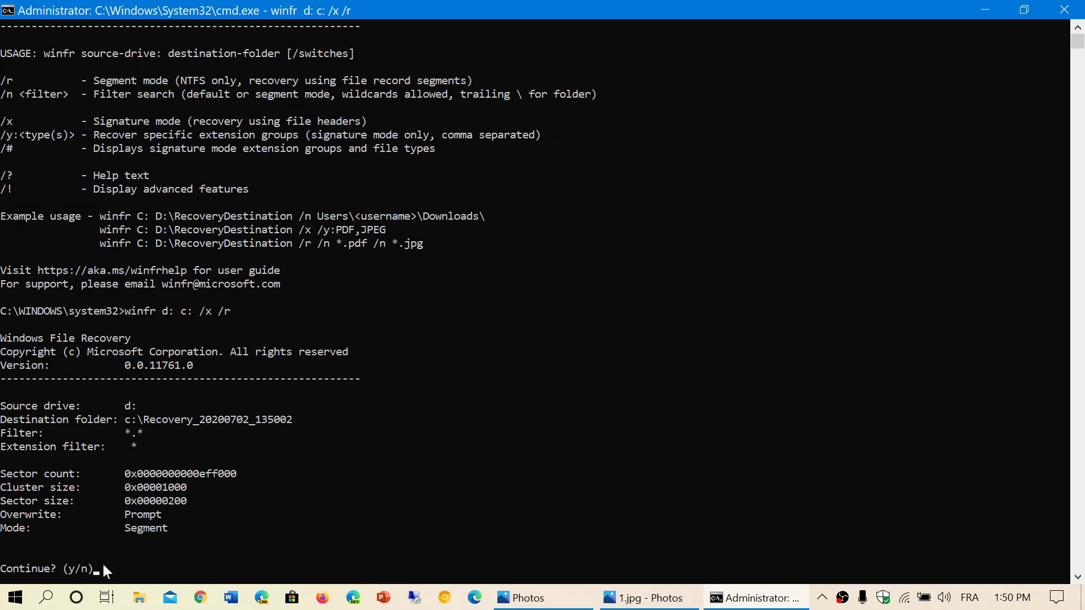
pyautogui.moveTo(648, 597)
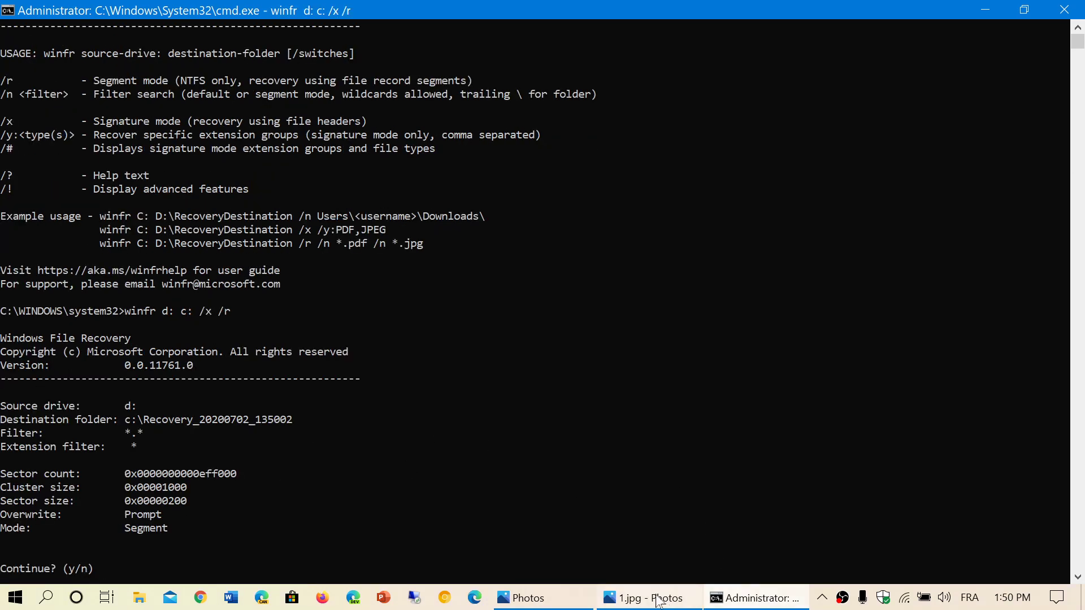
# Step: Switch to Photos and advance from 1.jpg to the 2.jpg Signature-mode screenshot
pyautogui.click(647, 597)
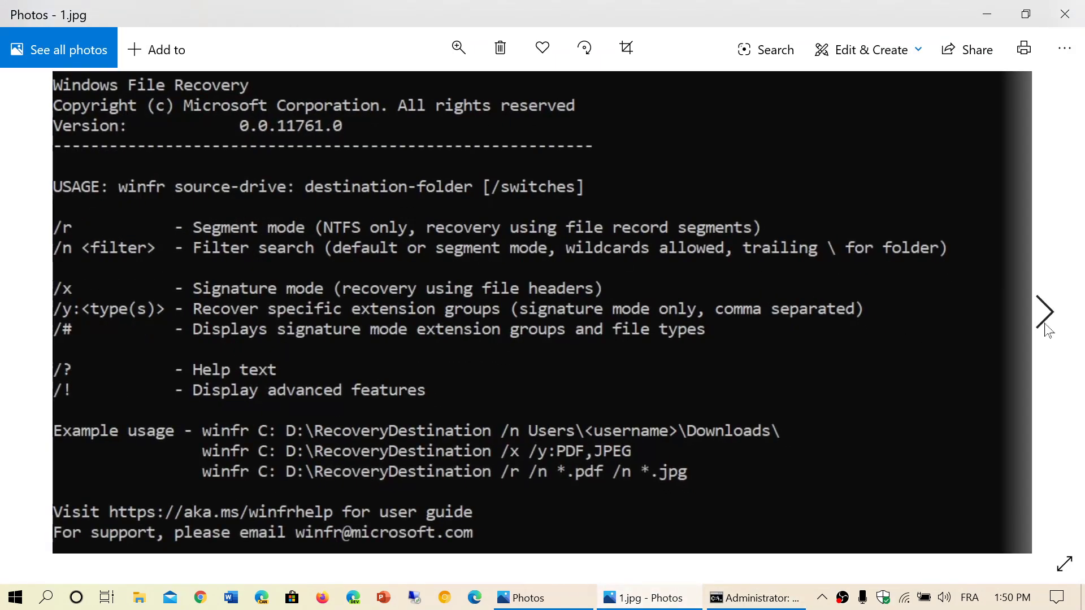
pyautogui.click(1044, 311)
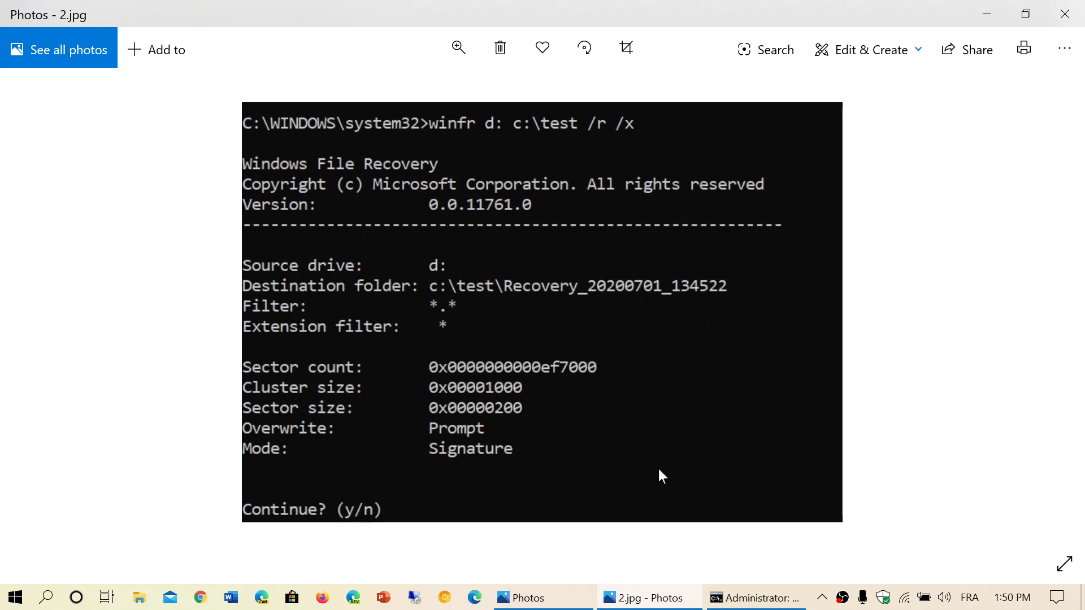
pyautogui.moveTo(1044, 311)
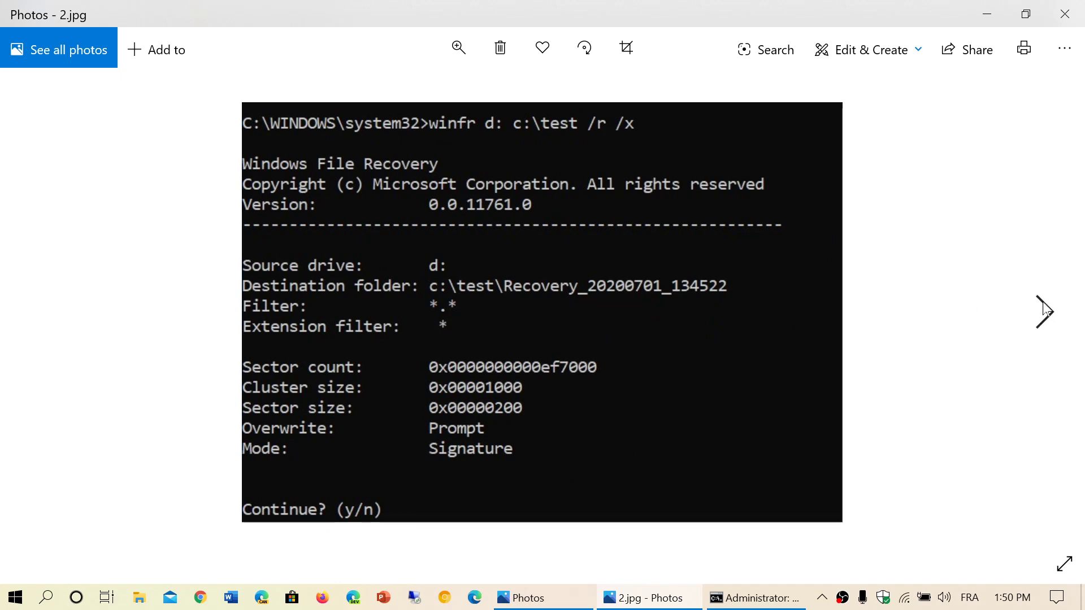
# Step: Advance to 3.jpg showing Pass 2 recovering files, 23 of 40
pyautogui.click(1044, 312)
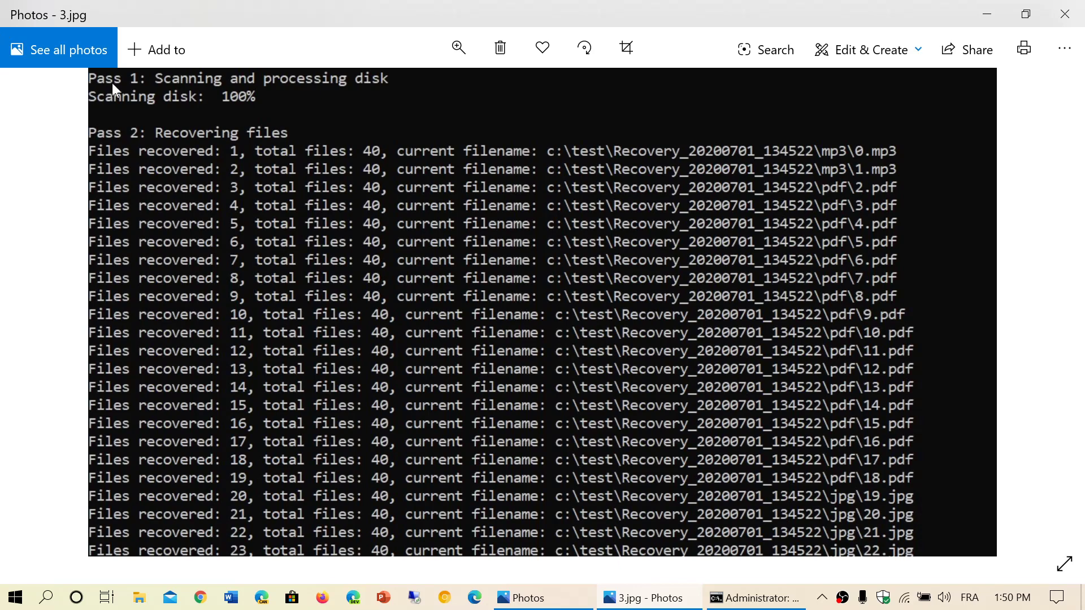
pyautogui.moveTo(621, 231)
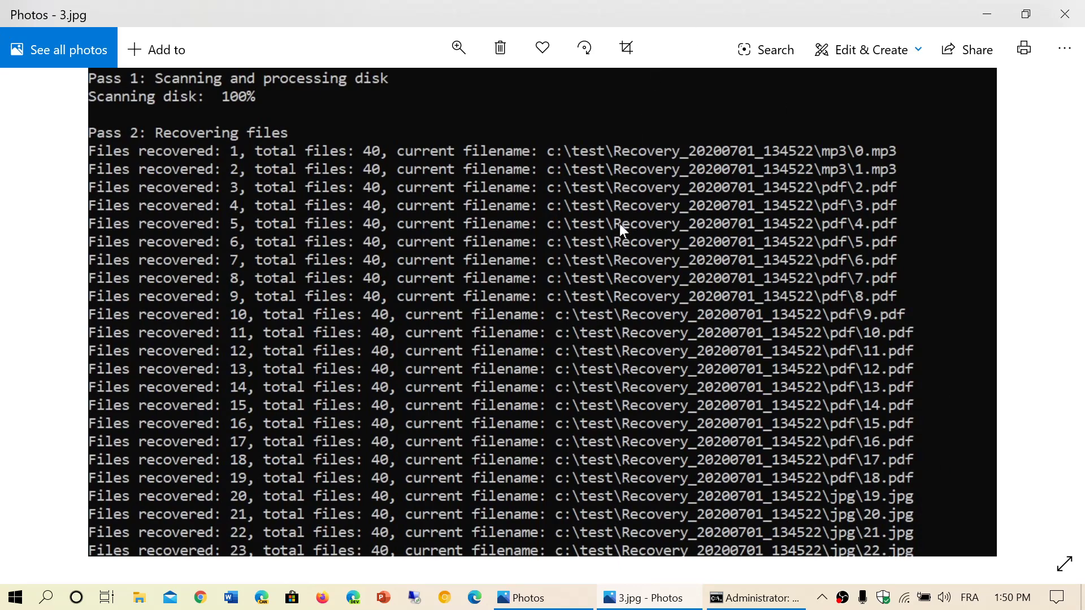
pyautogui.moveTo(616, 505)
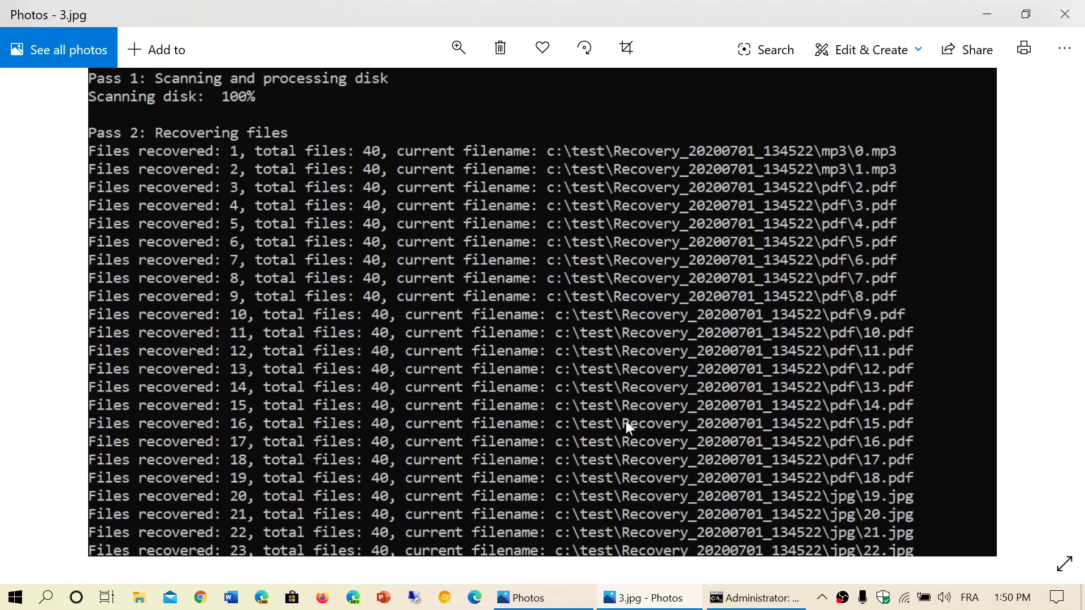
pyautogui.moveTo(664, 320)
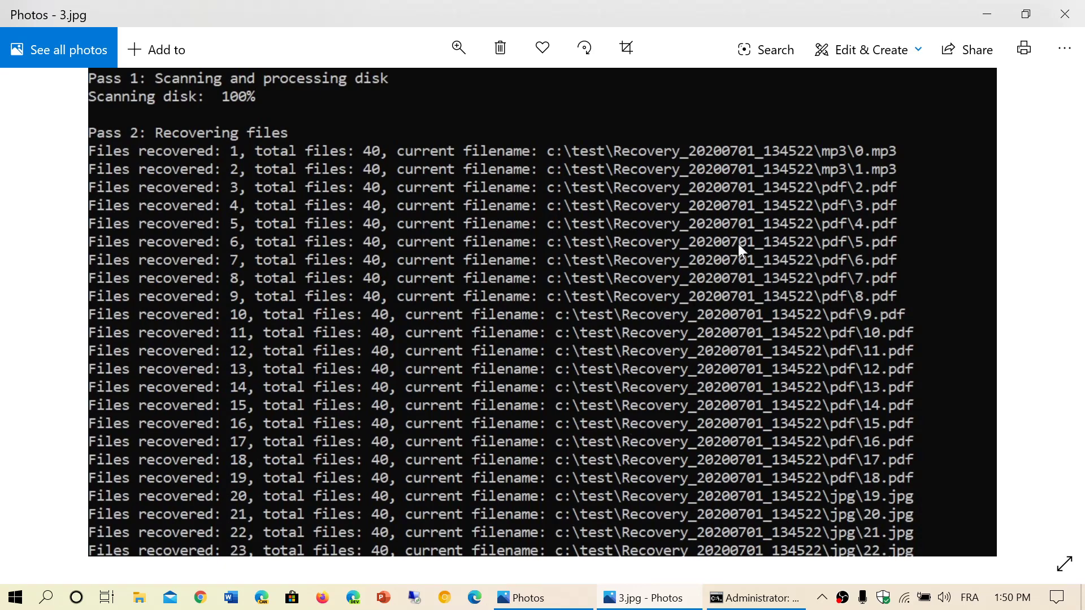
pyautogui.moveTo(979, 397)
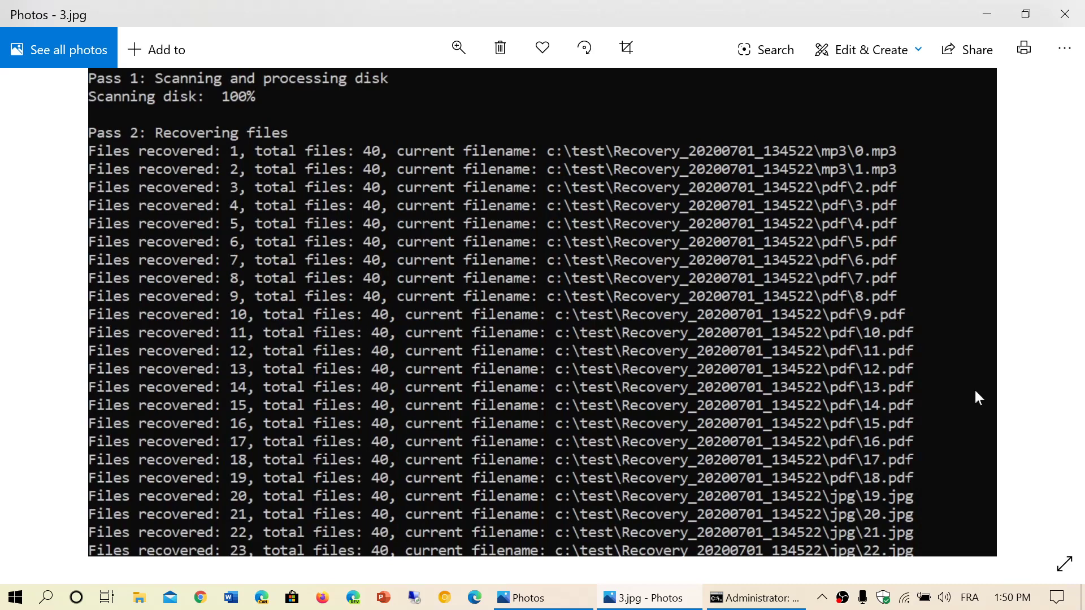
pyautogui.moveTo(1065, 14)
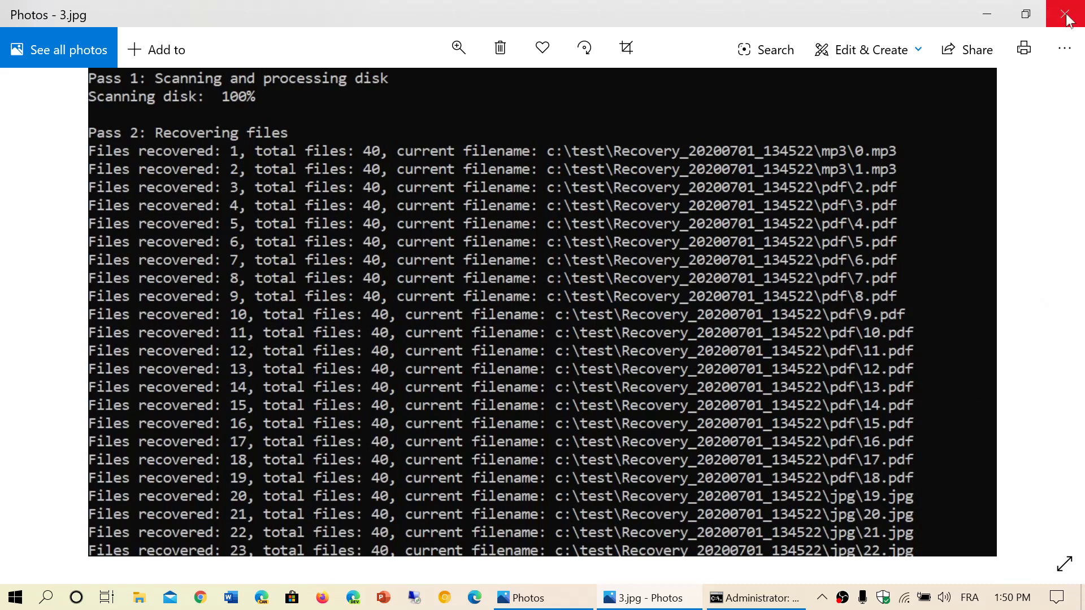
pyautogui.moveTo(1067, 13)
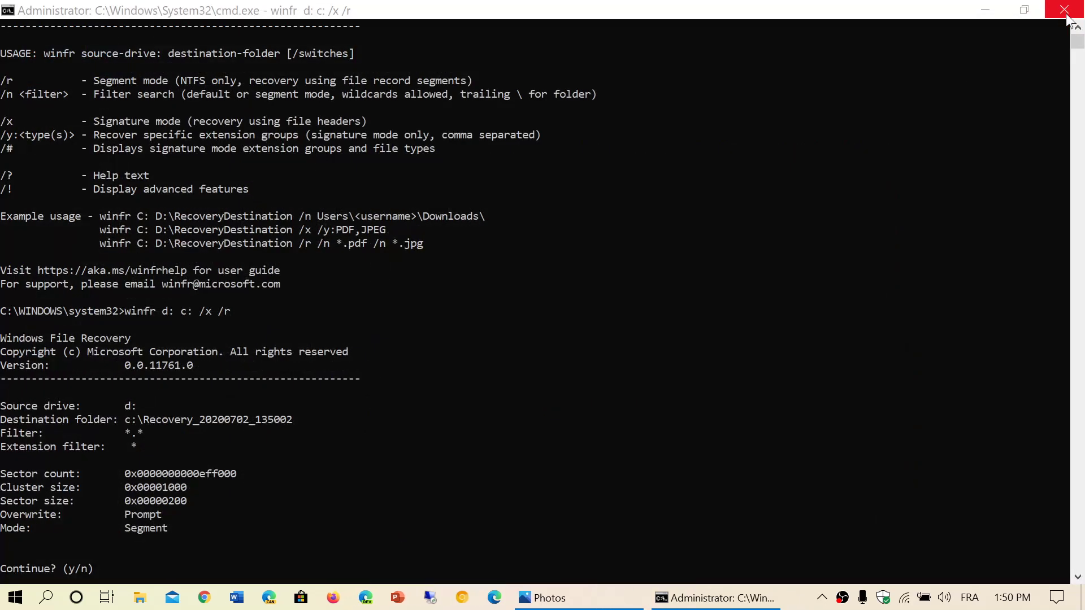
pyautogui.moveTo(605, 425)
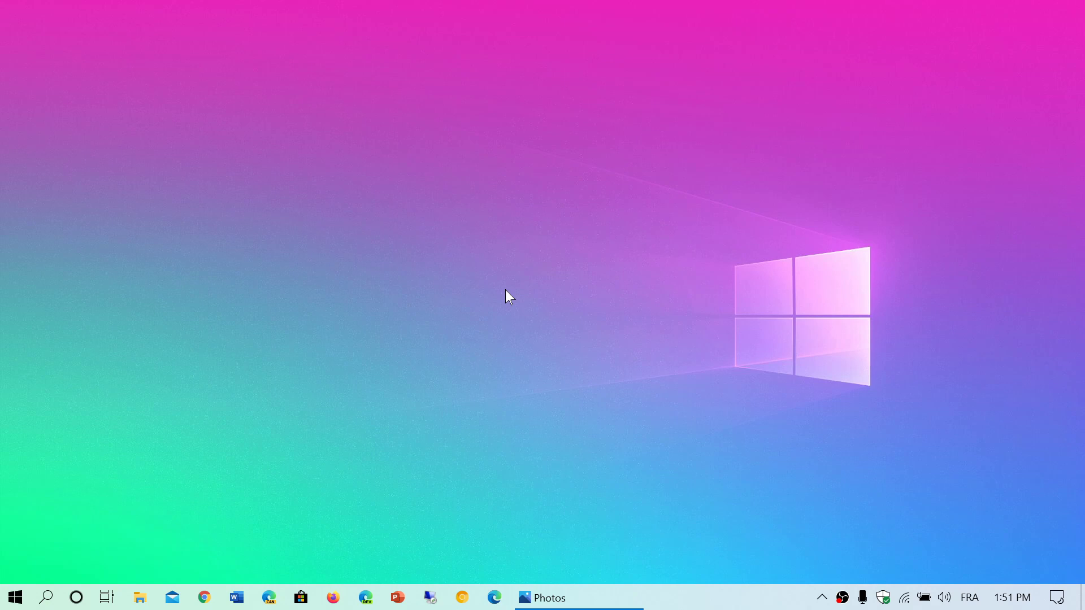
pyautogui.moveTo(560, 545)
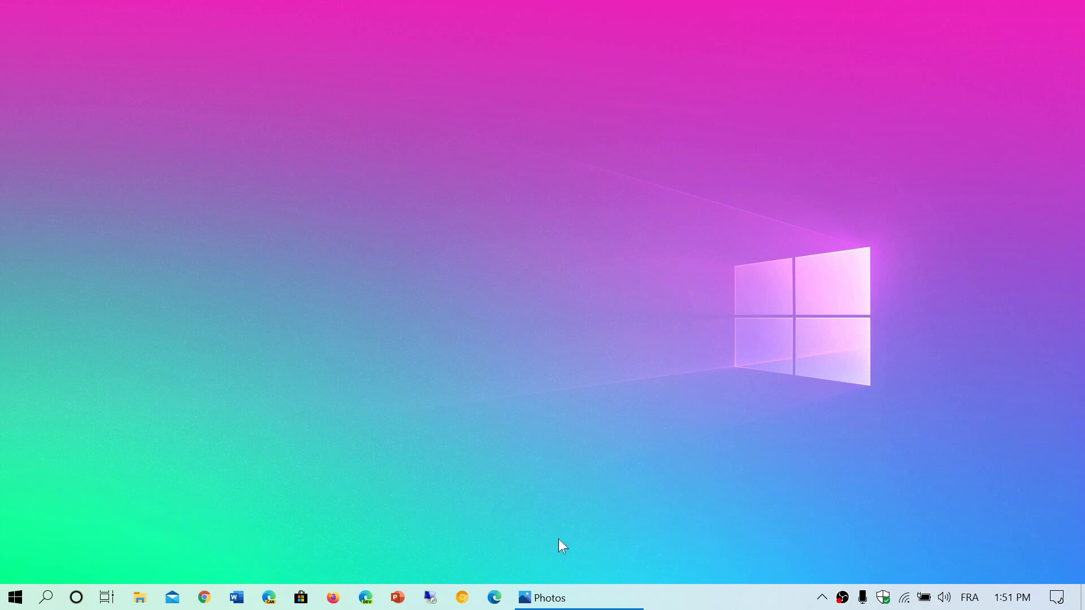